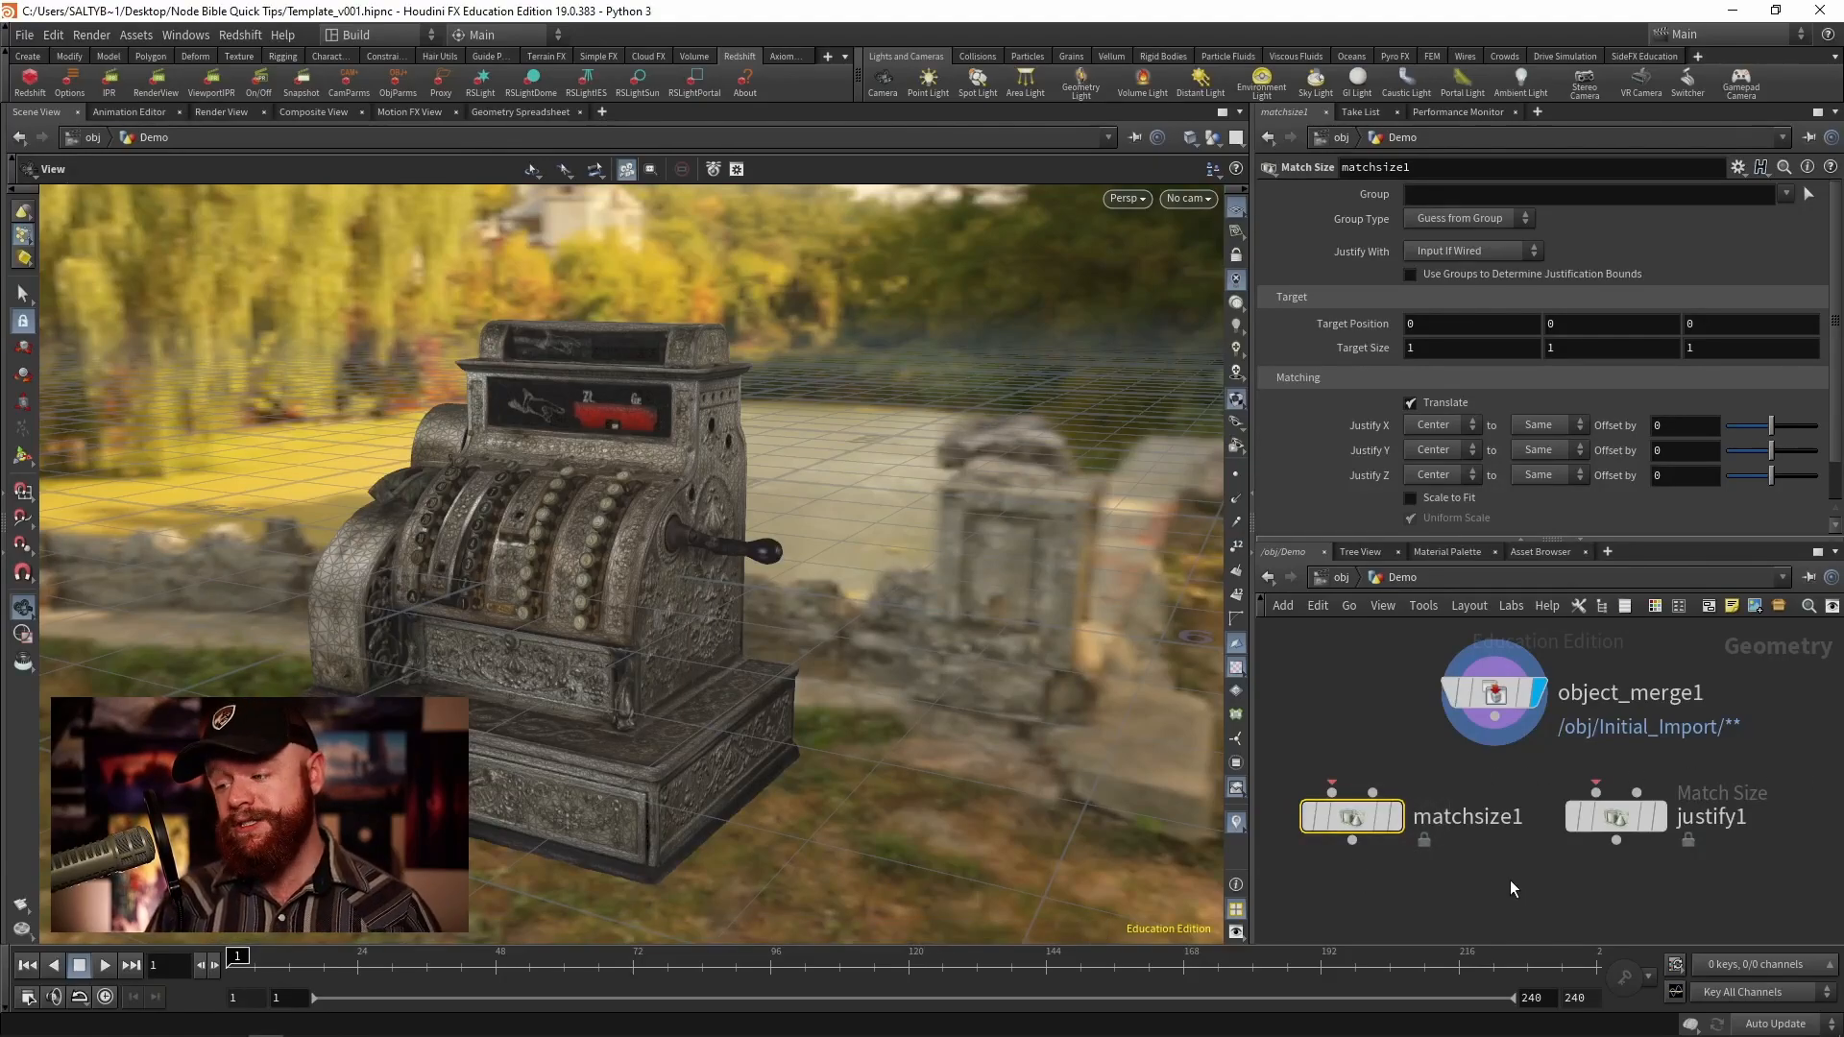
Step: Delete the spare justify1 node and wire object_merge1 into matchsize1's first input
{"action": "left_click", "coordinate": [1615, 816]}
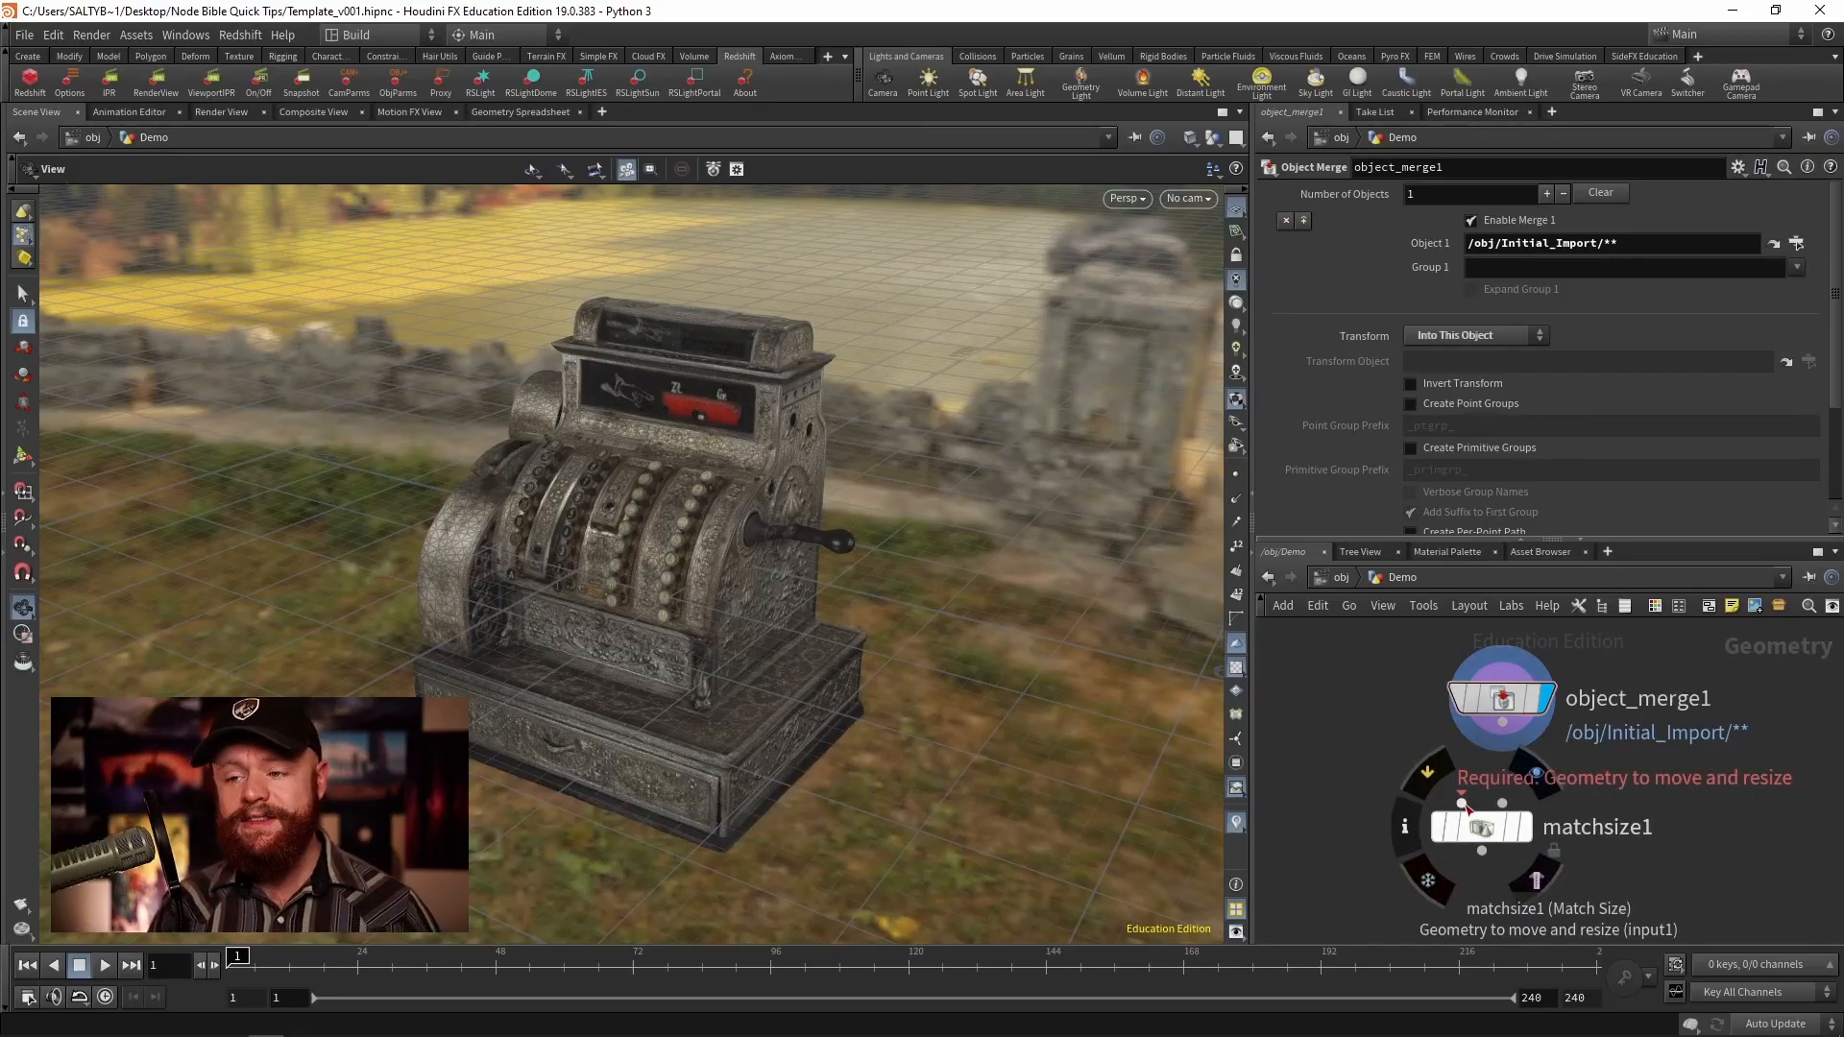
{"action": "mouse_move", "coordinate": [1480, 824]}
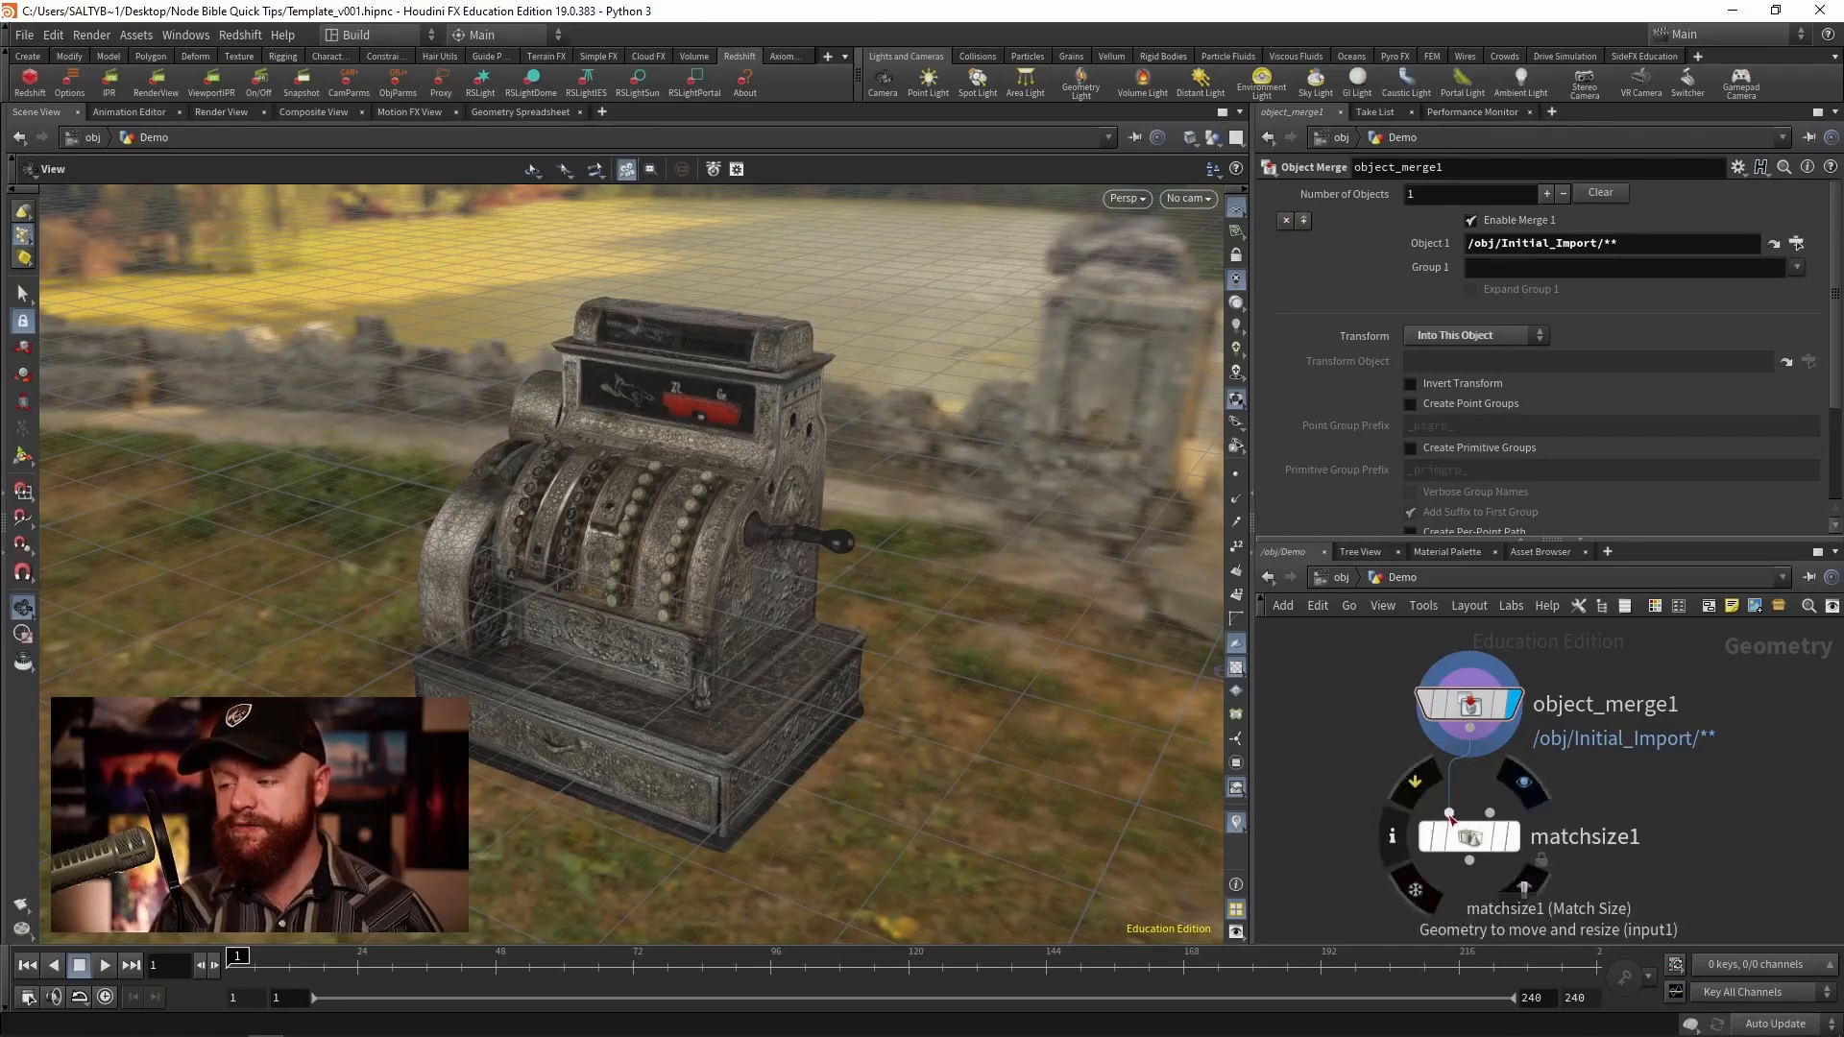
Step: Add a box1 node and wire it into matchsize1's second input as the size target
{"action": "key", "text": "Tab"}
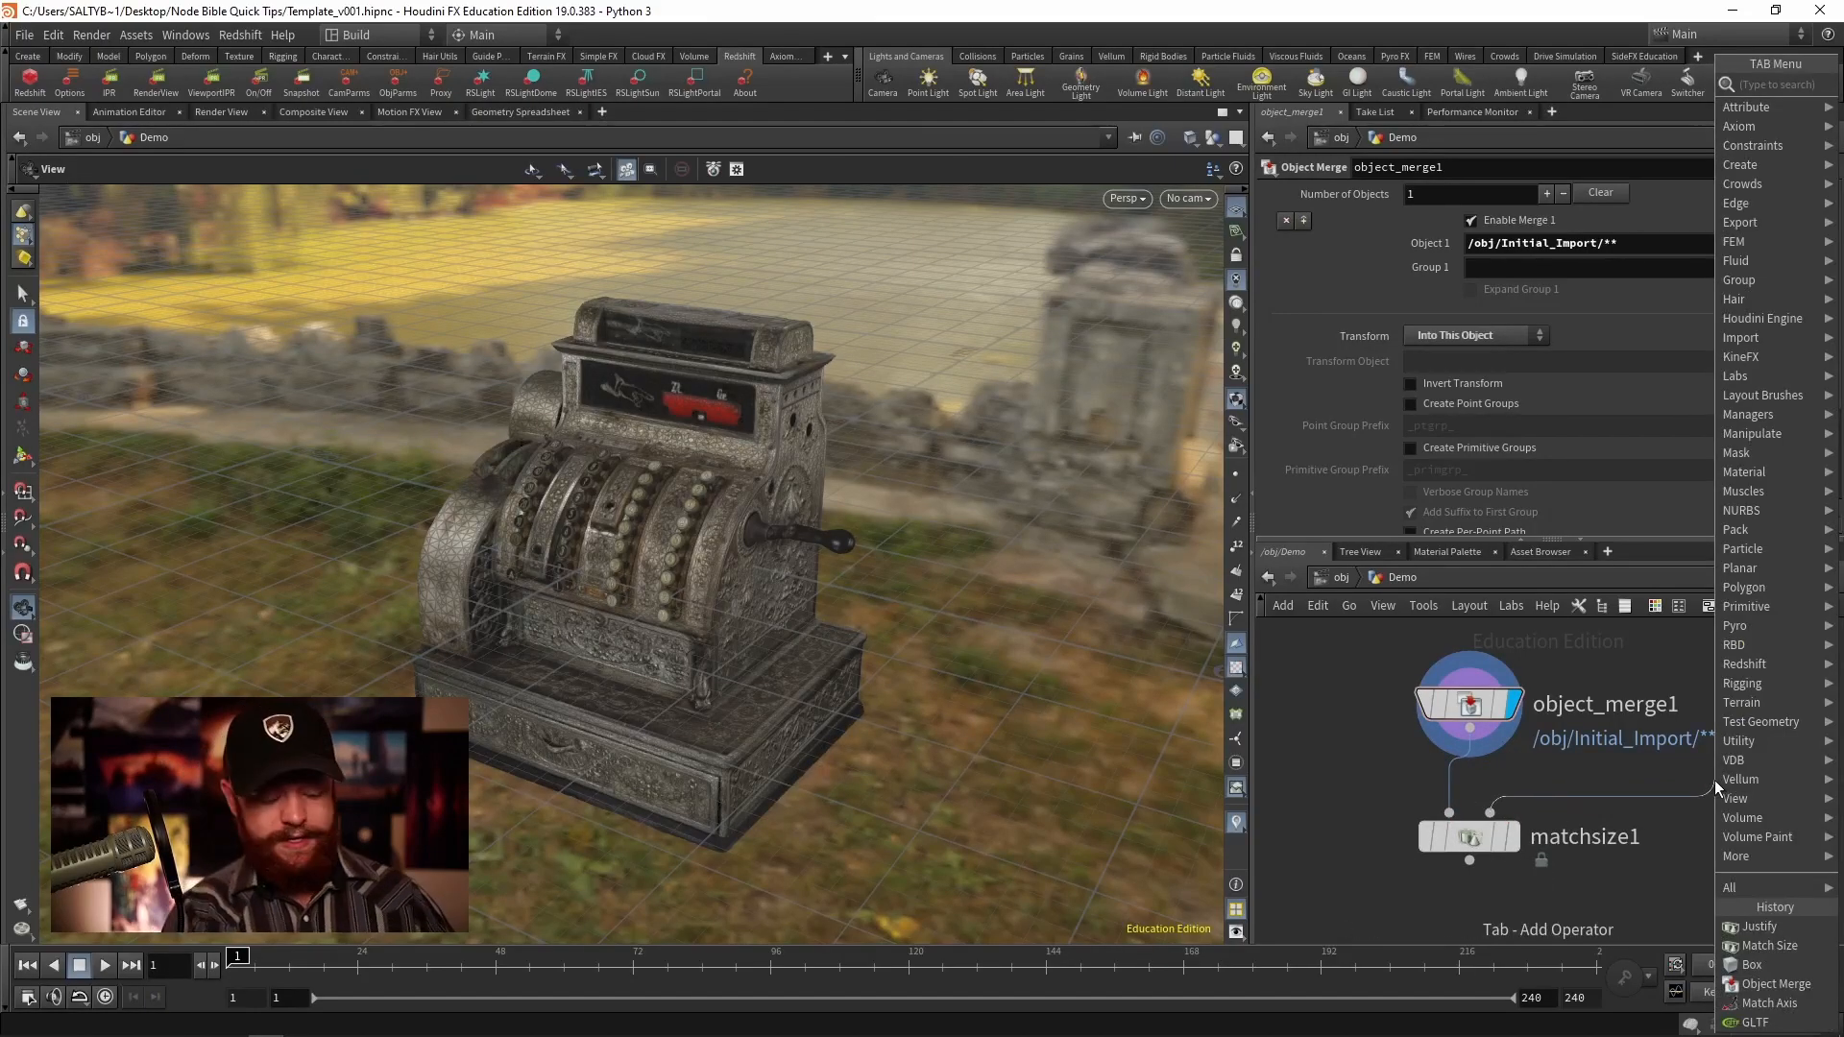
{"action": "left_click", "coordinate": [1753, 964]}
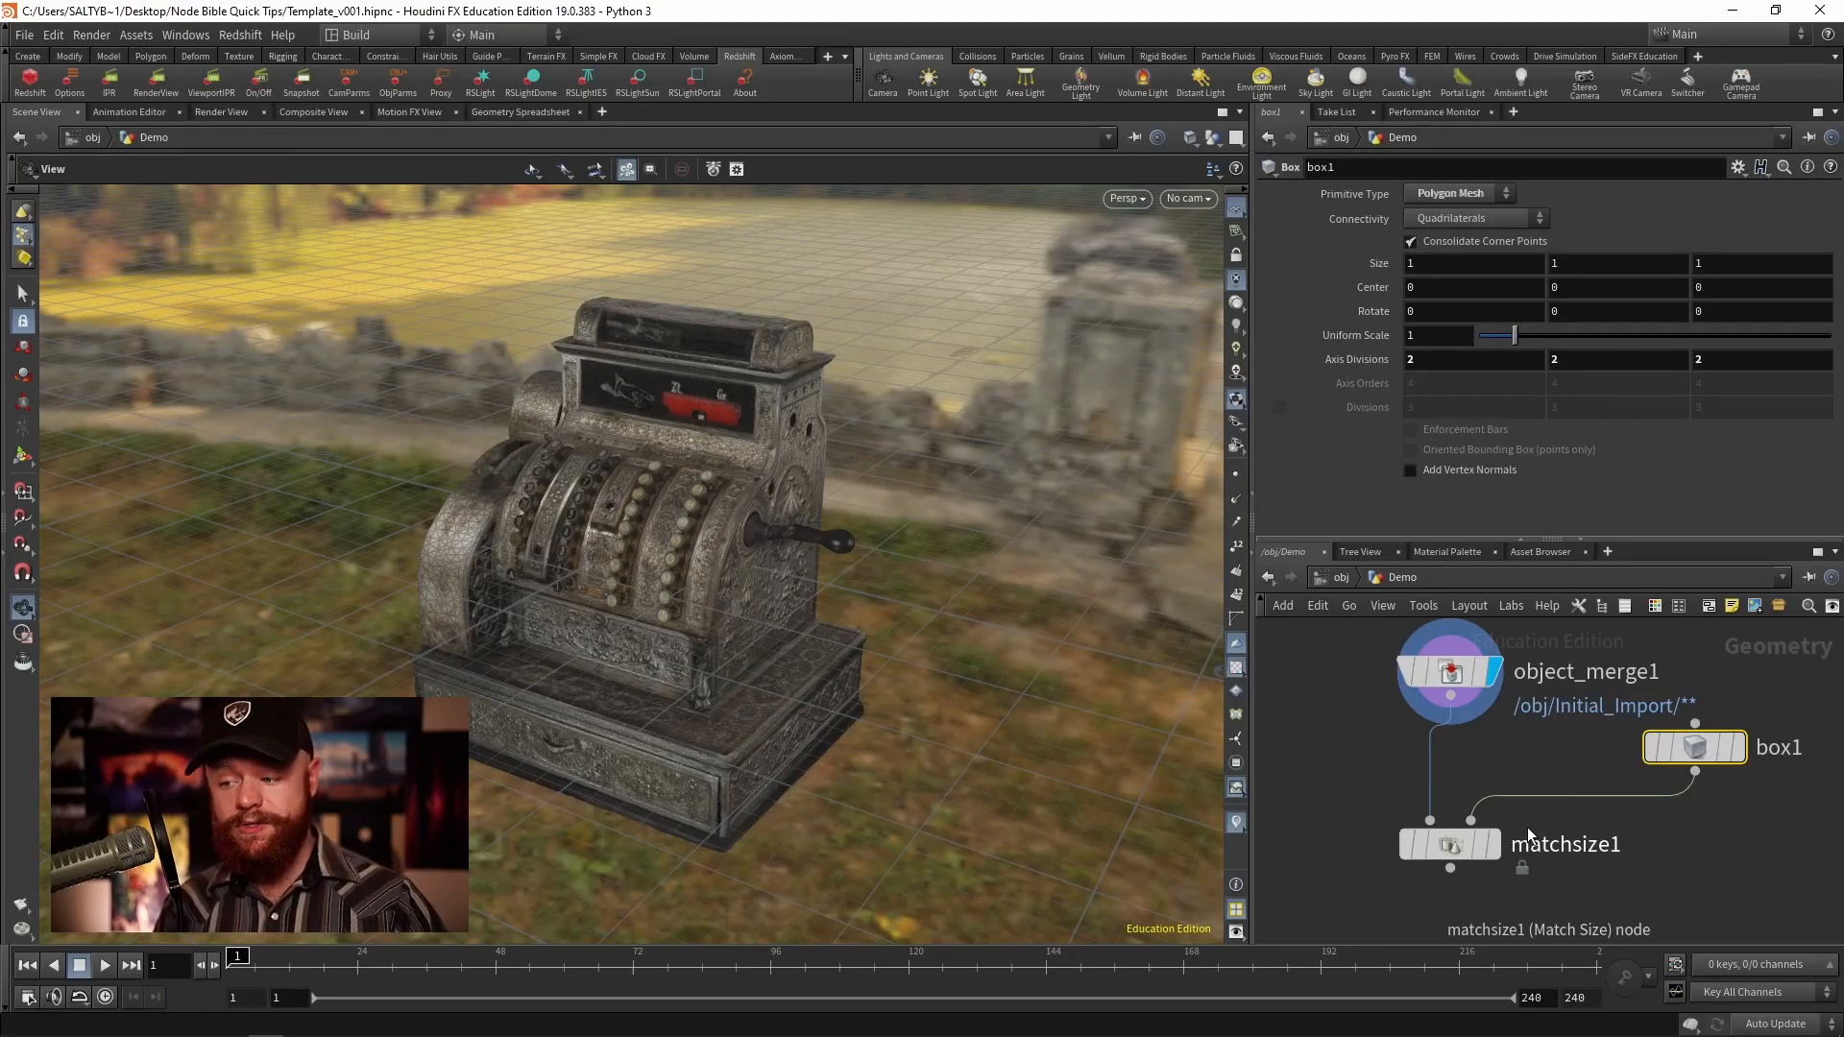
{"action": "left_click", "coordinate": [1448, 845]}
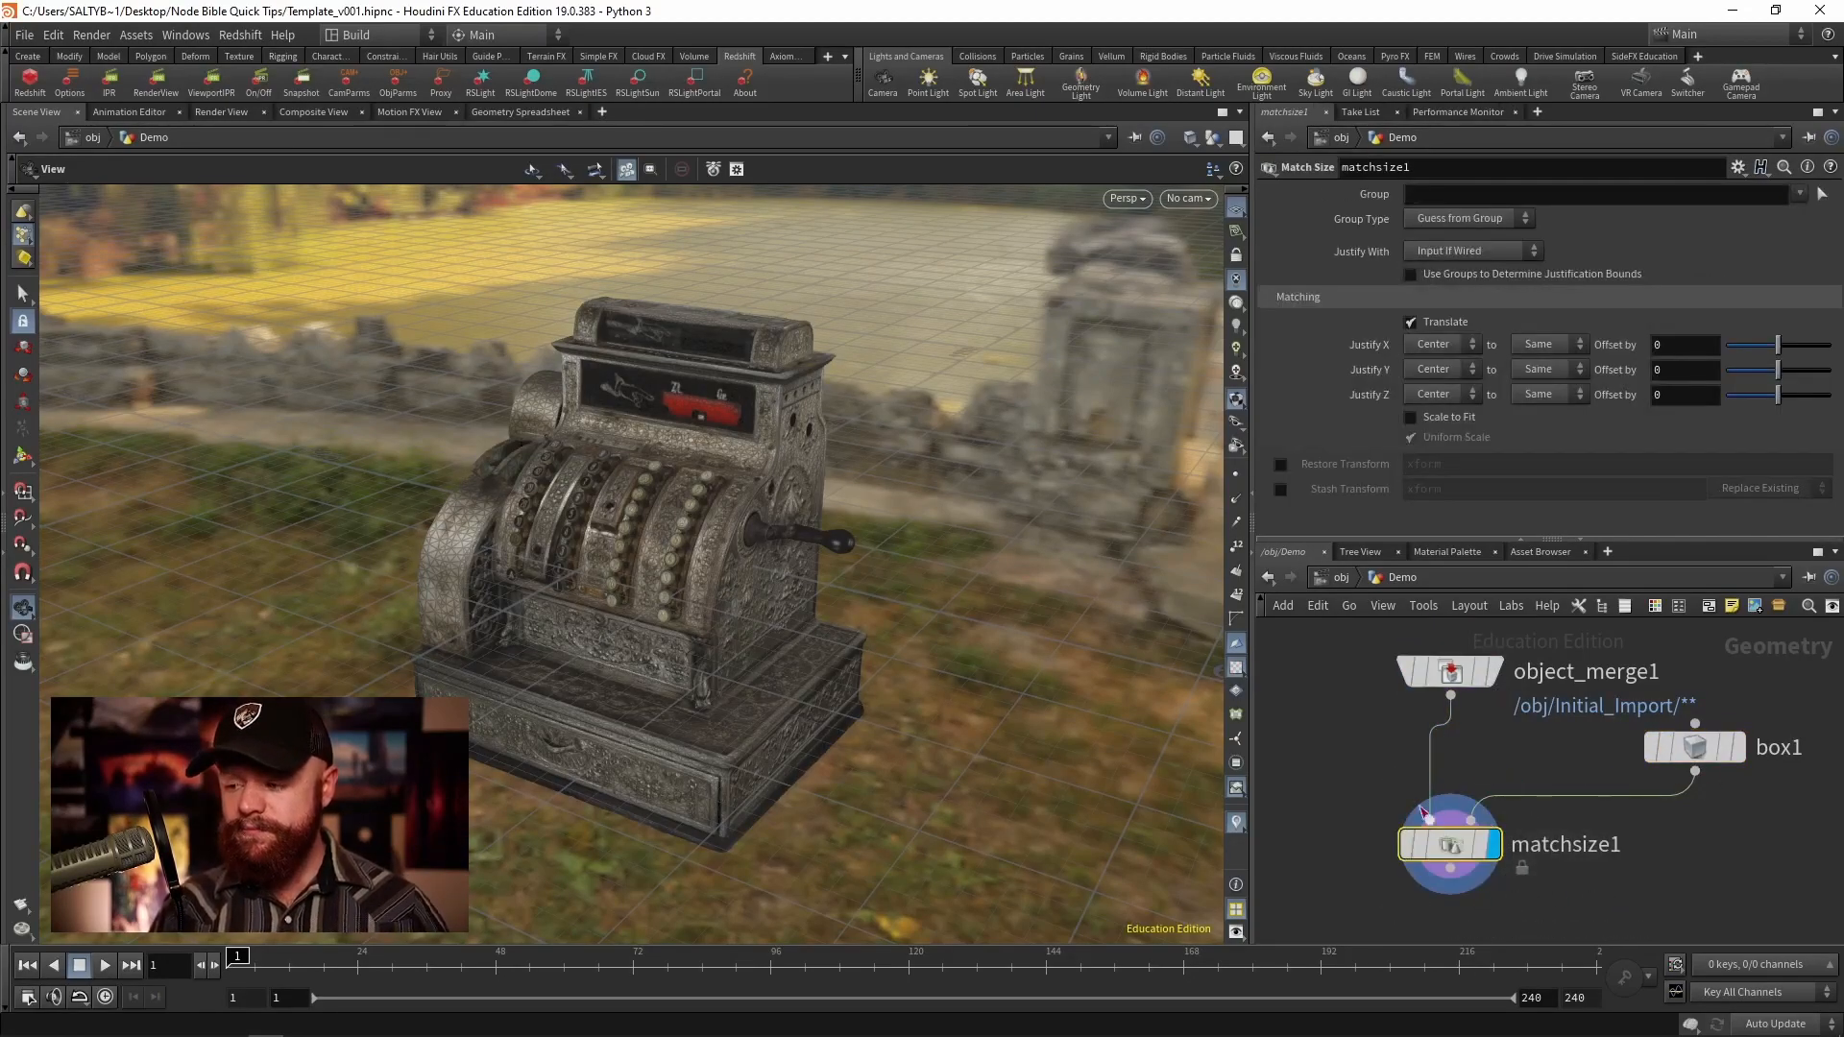
Step: Set matchsize1 to Justify With Second Input and enable Scale to Fit, shrinking the register into the box
{"action": "left_click", "coordinate": [1471, 249]}
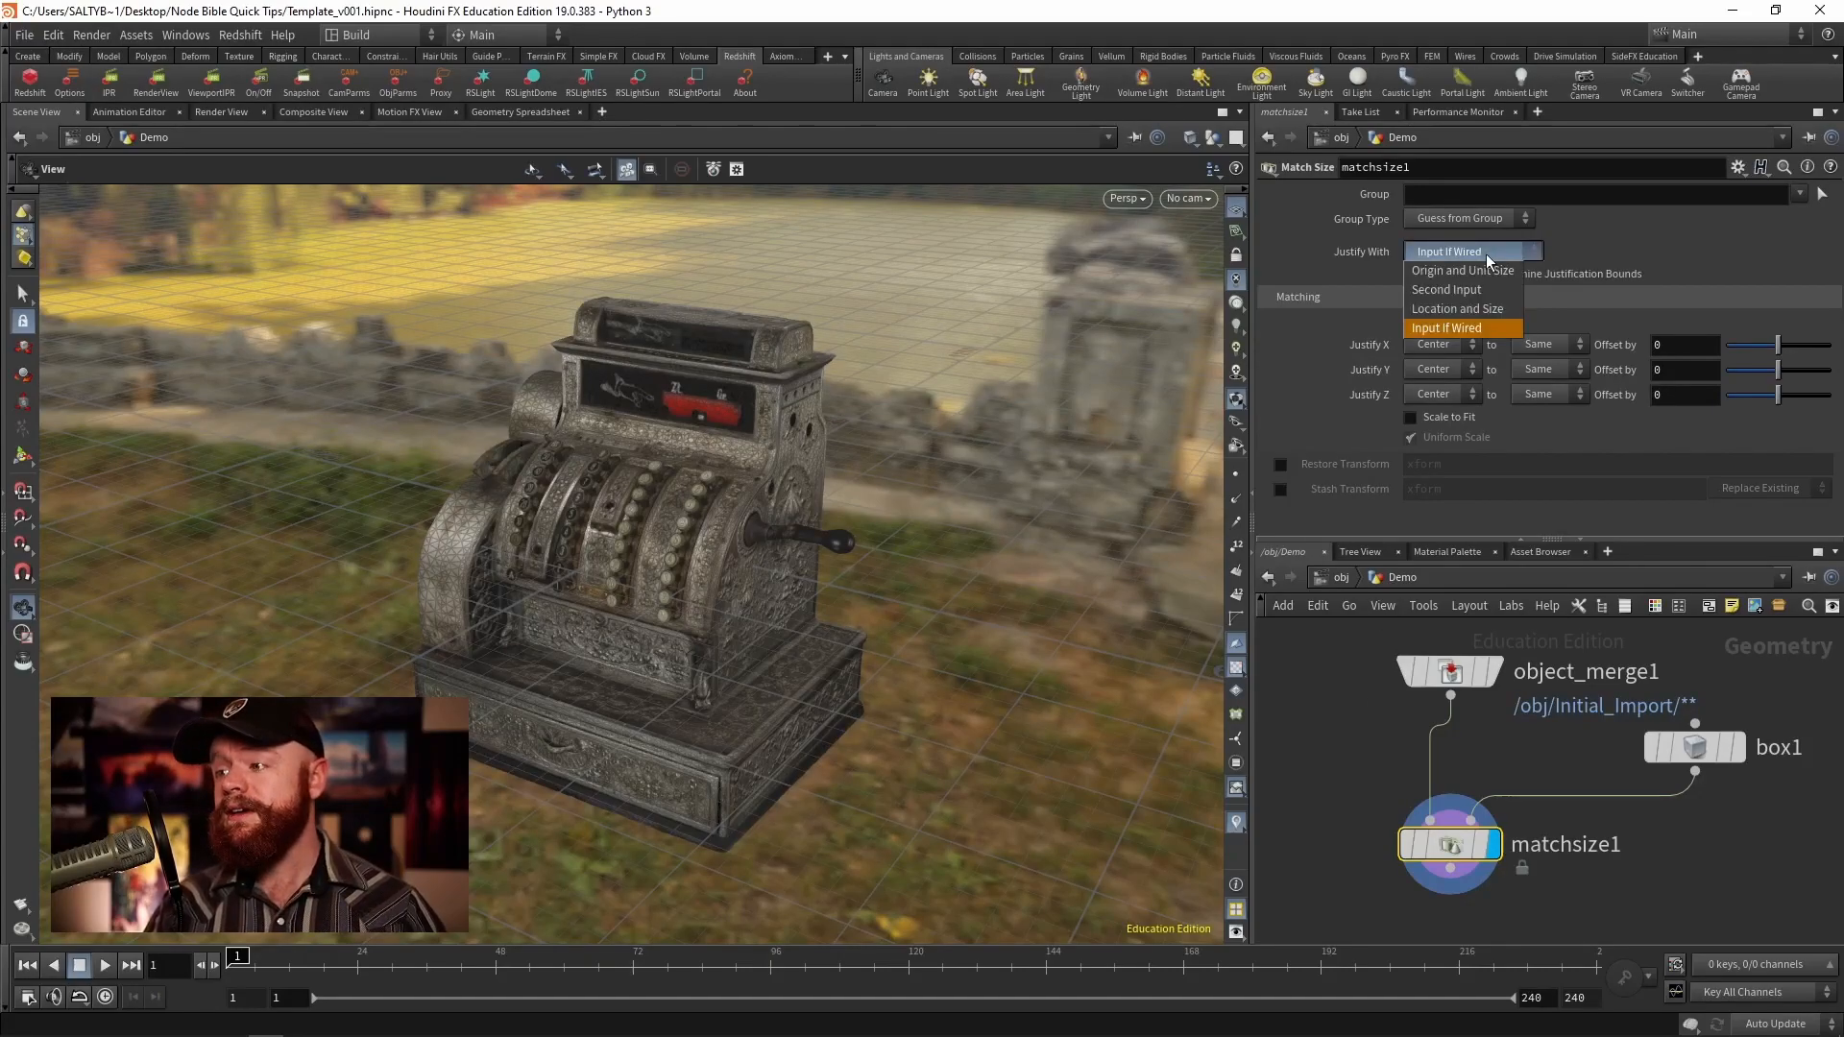
{"action": "left_click", "coordinate": [1448, 269]}
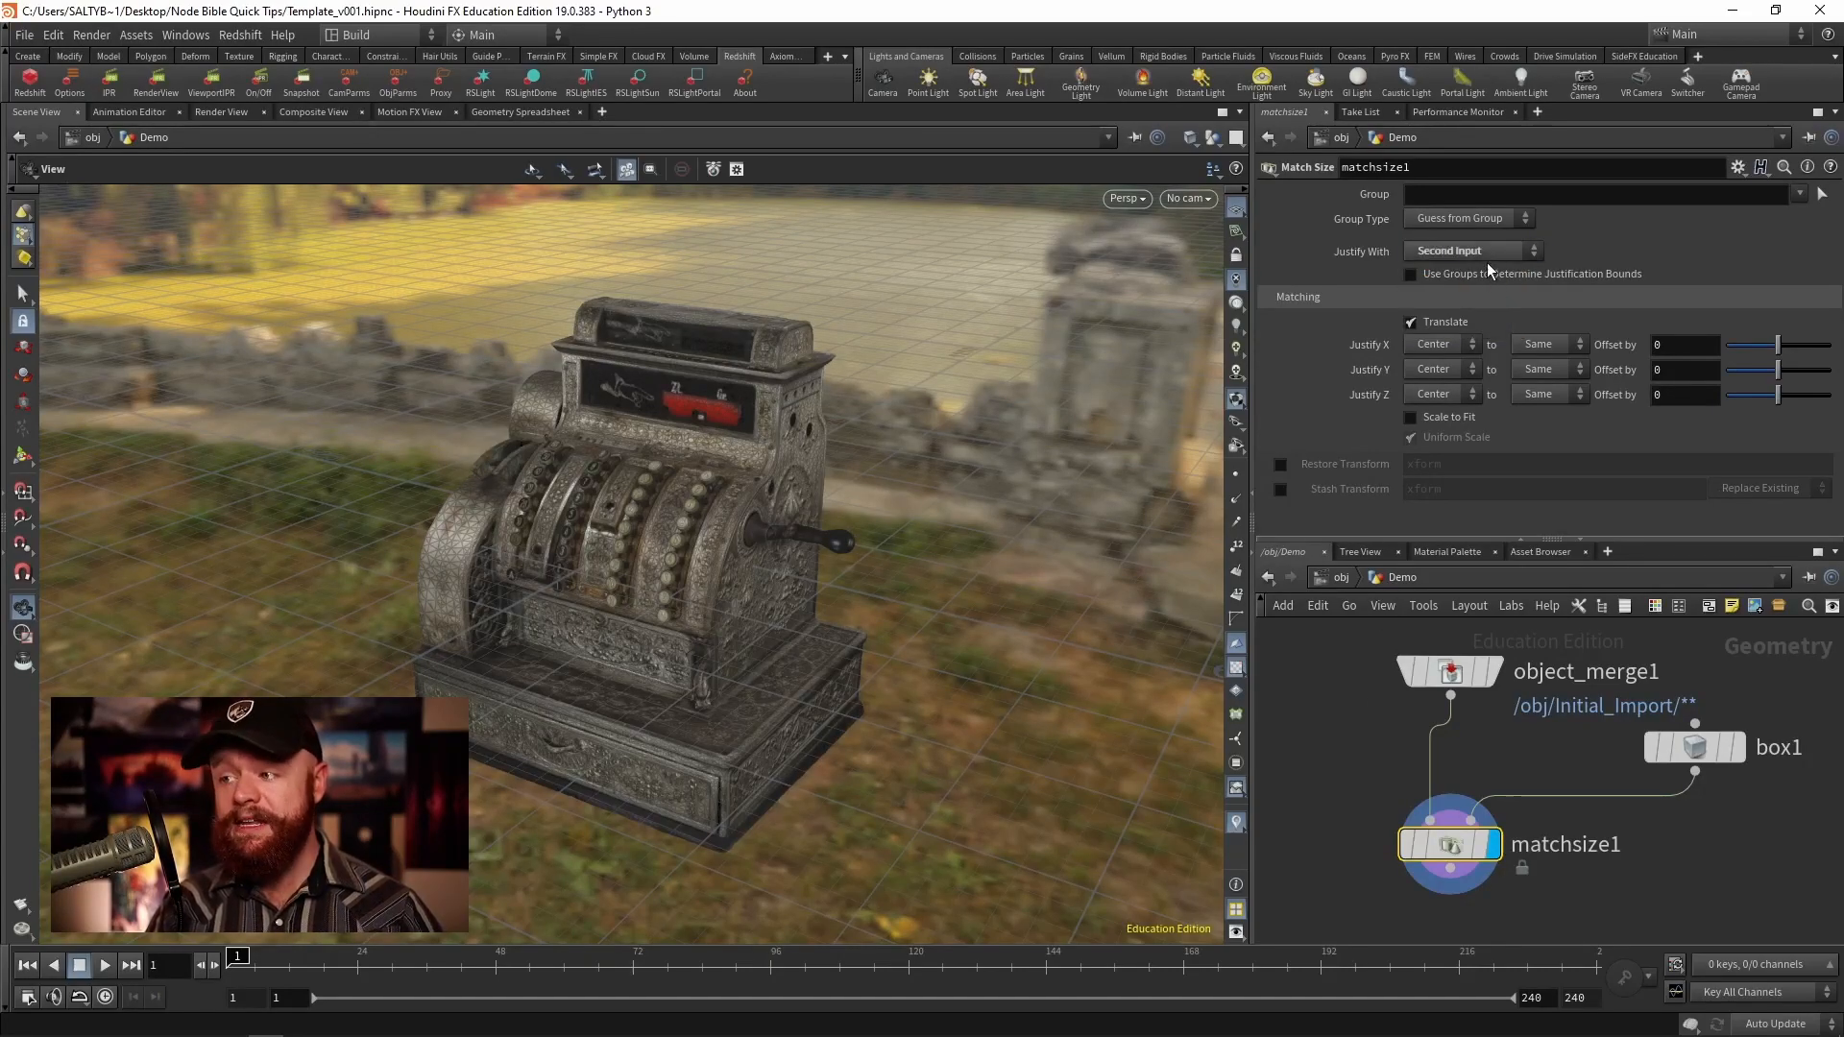
{"action": "left_click", "coordinate": [1409, 417]}
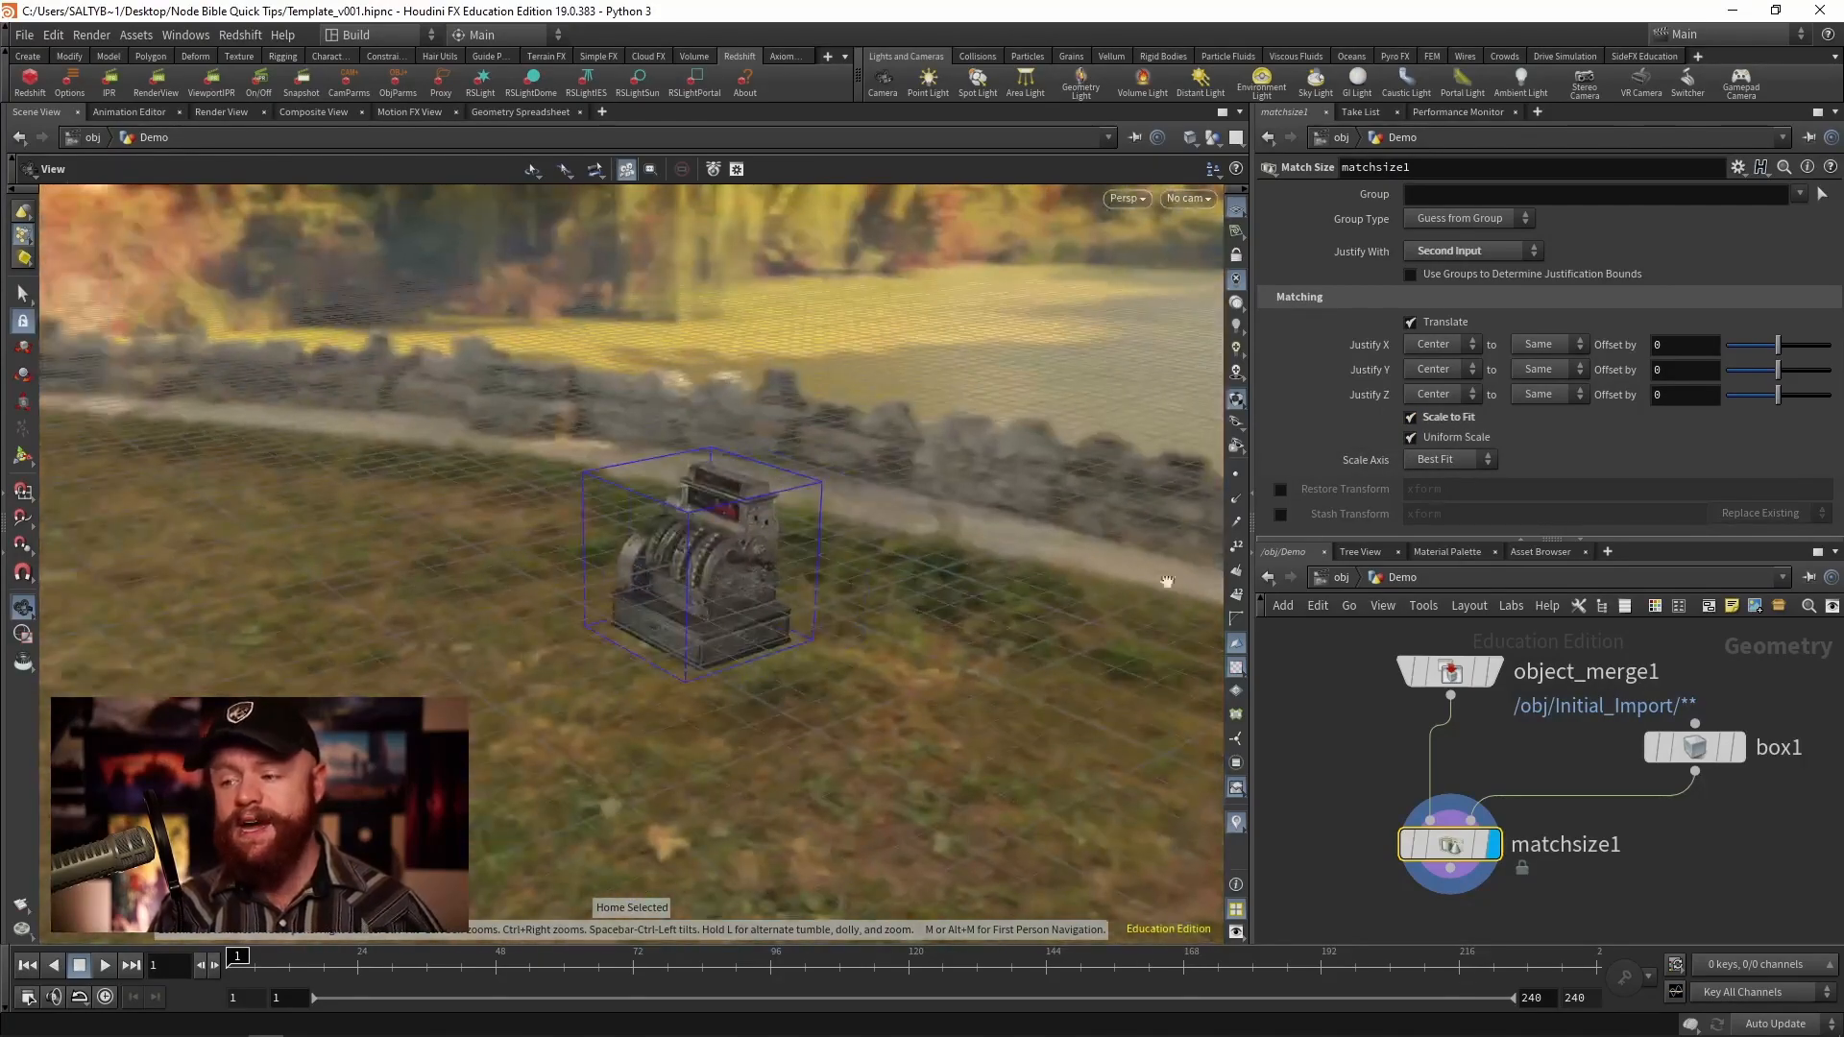
{"action": "left_click", "coordinate": [1694, 747]}
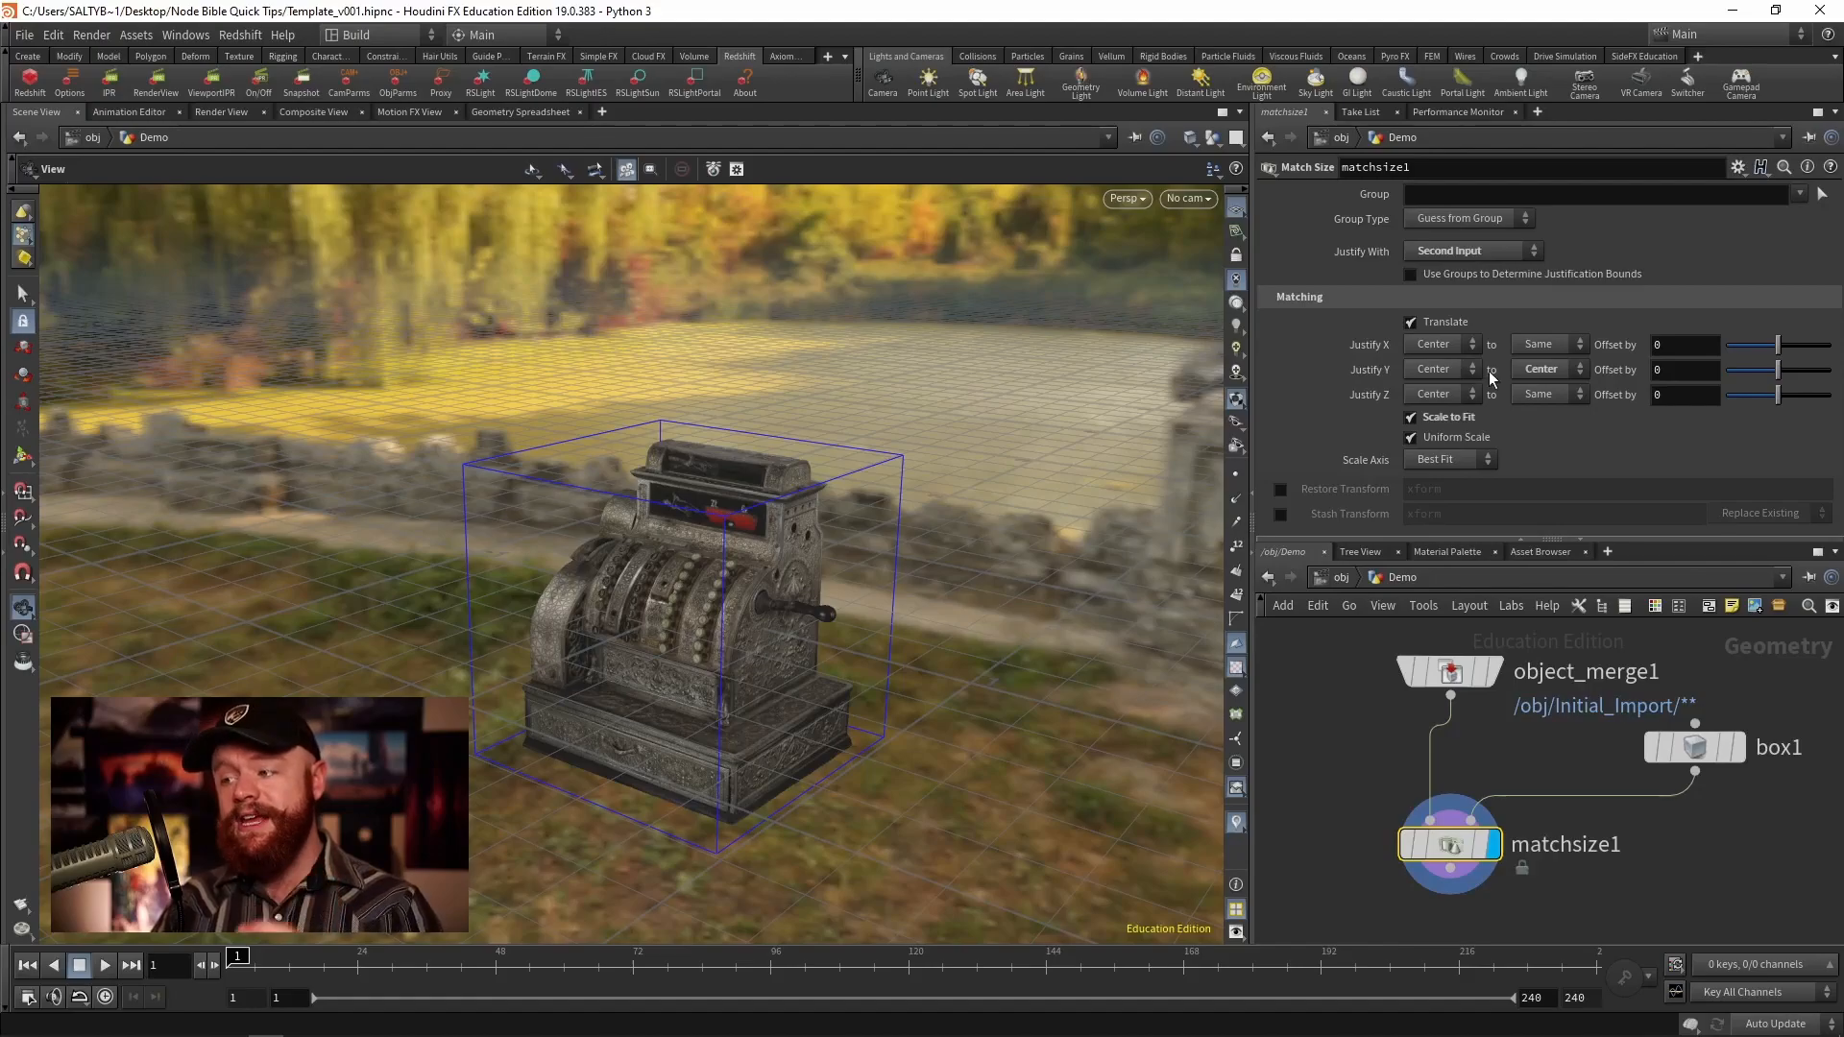
Step: Try Justify Y at Max, then set box1's Uniform Scale to 1.7 so the register fills it
{"action": "left_click", "coordinate": [1540, 368]}
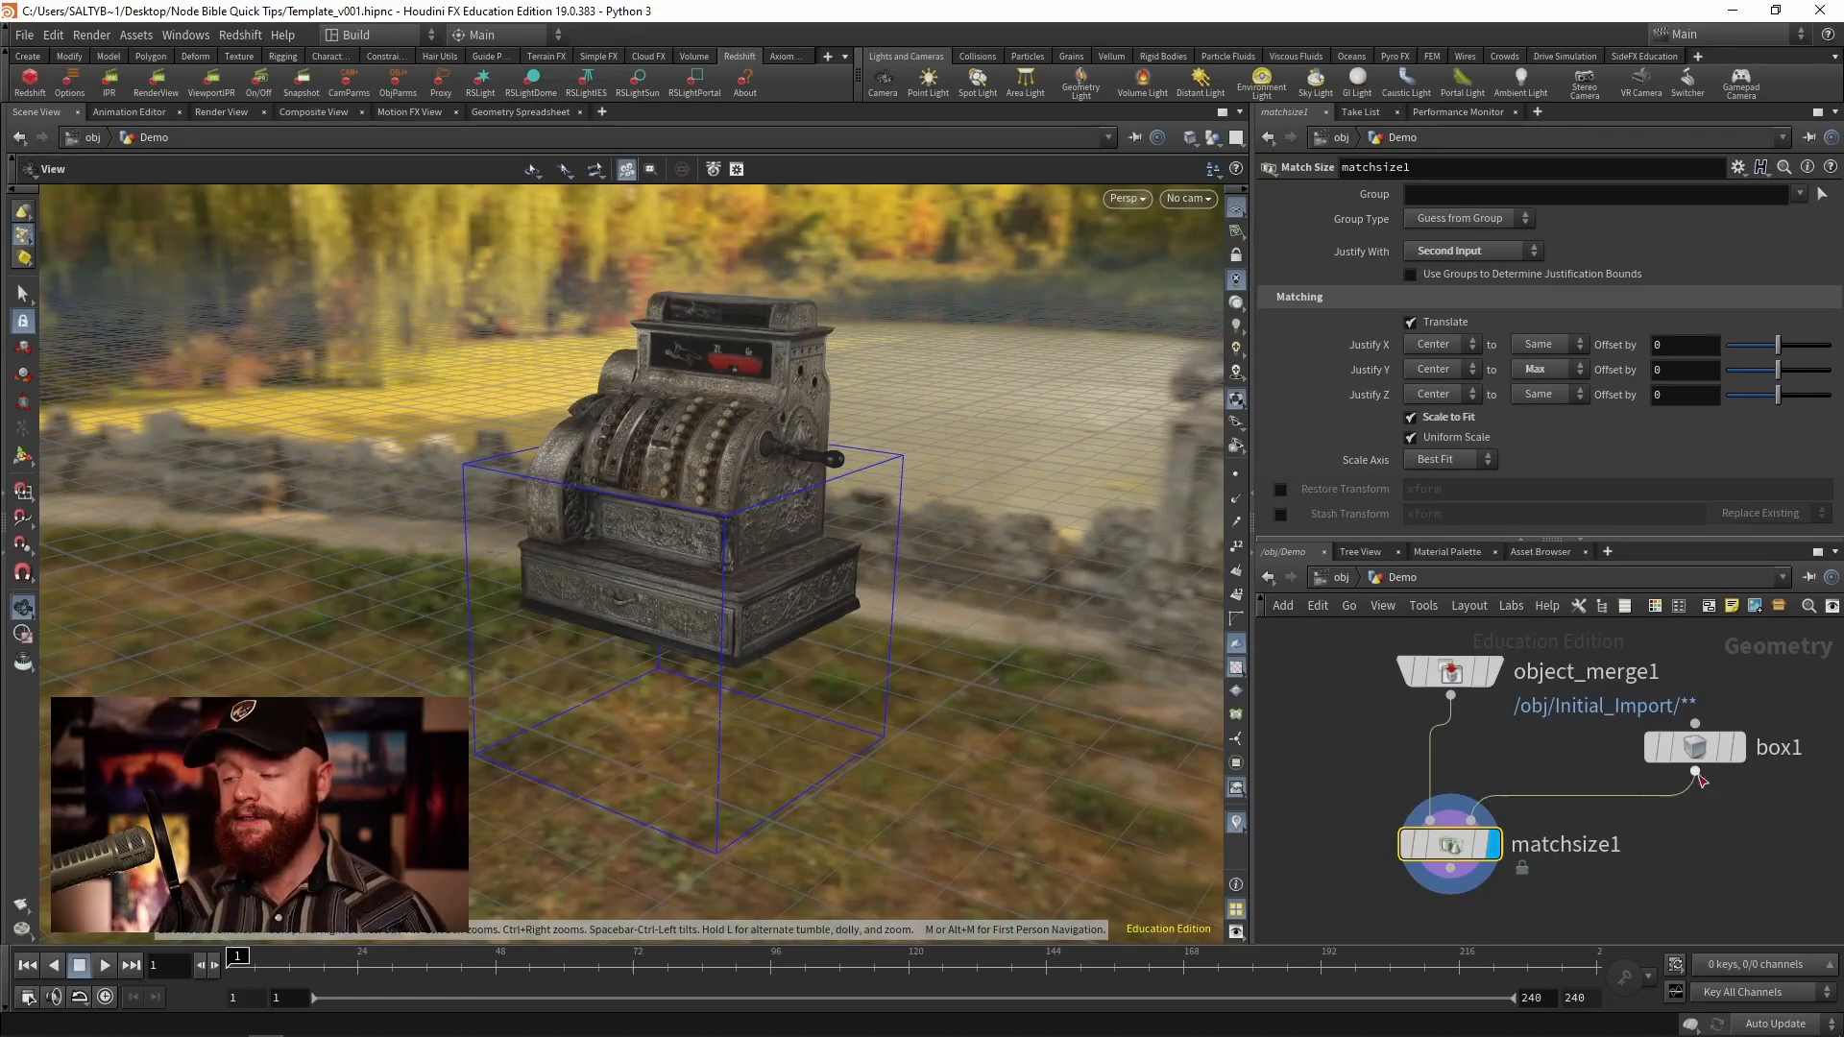
{"action": "left_click", "coordinate": [1694, 747]}
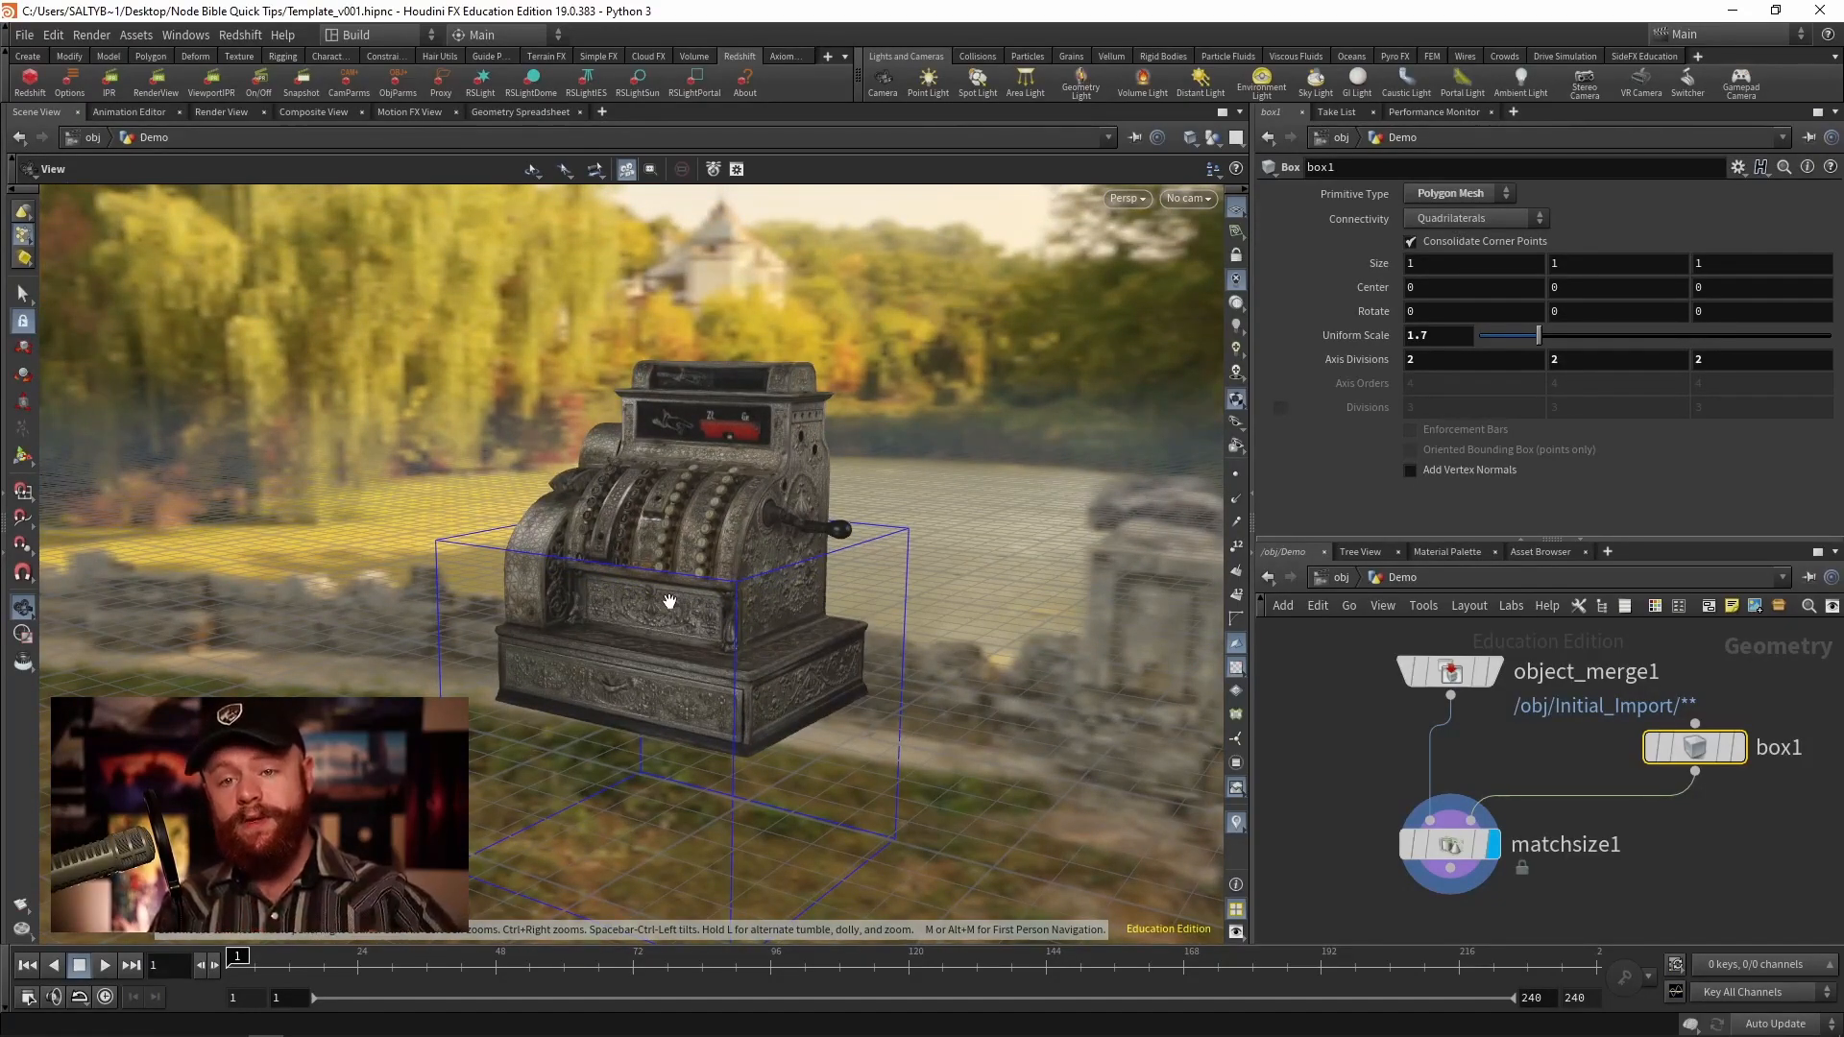
{"action": "left_click", "coordinate": [1448, 843]}
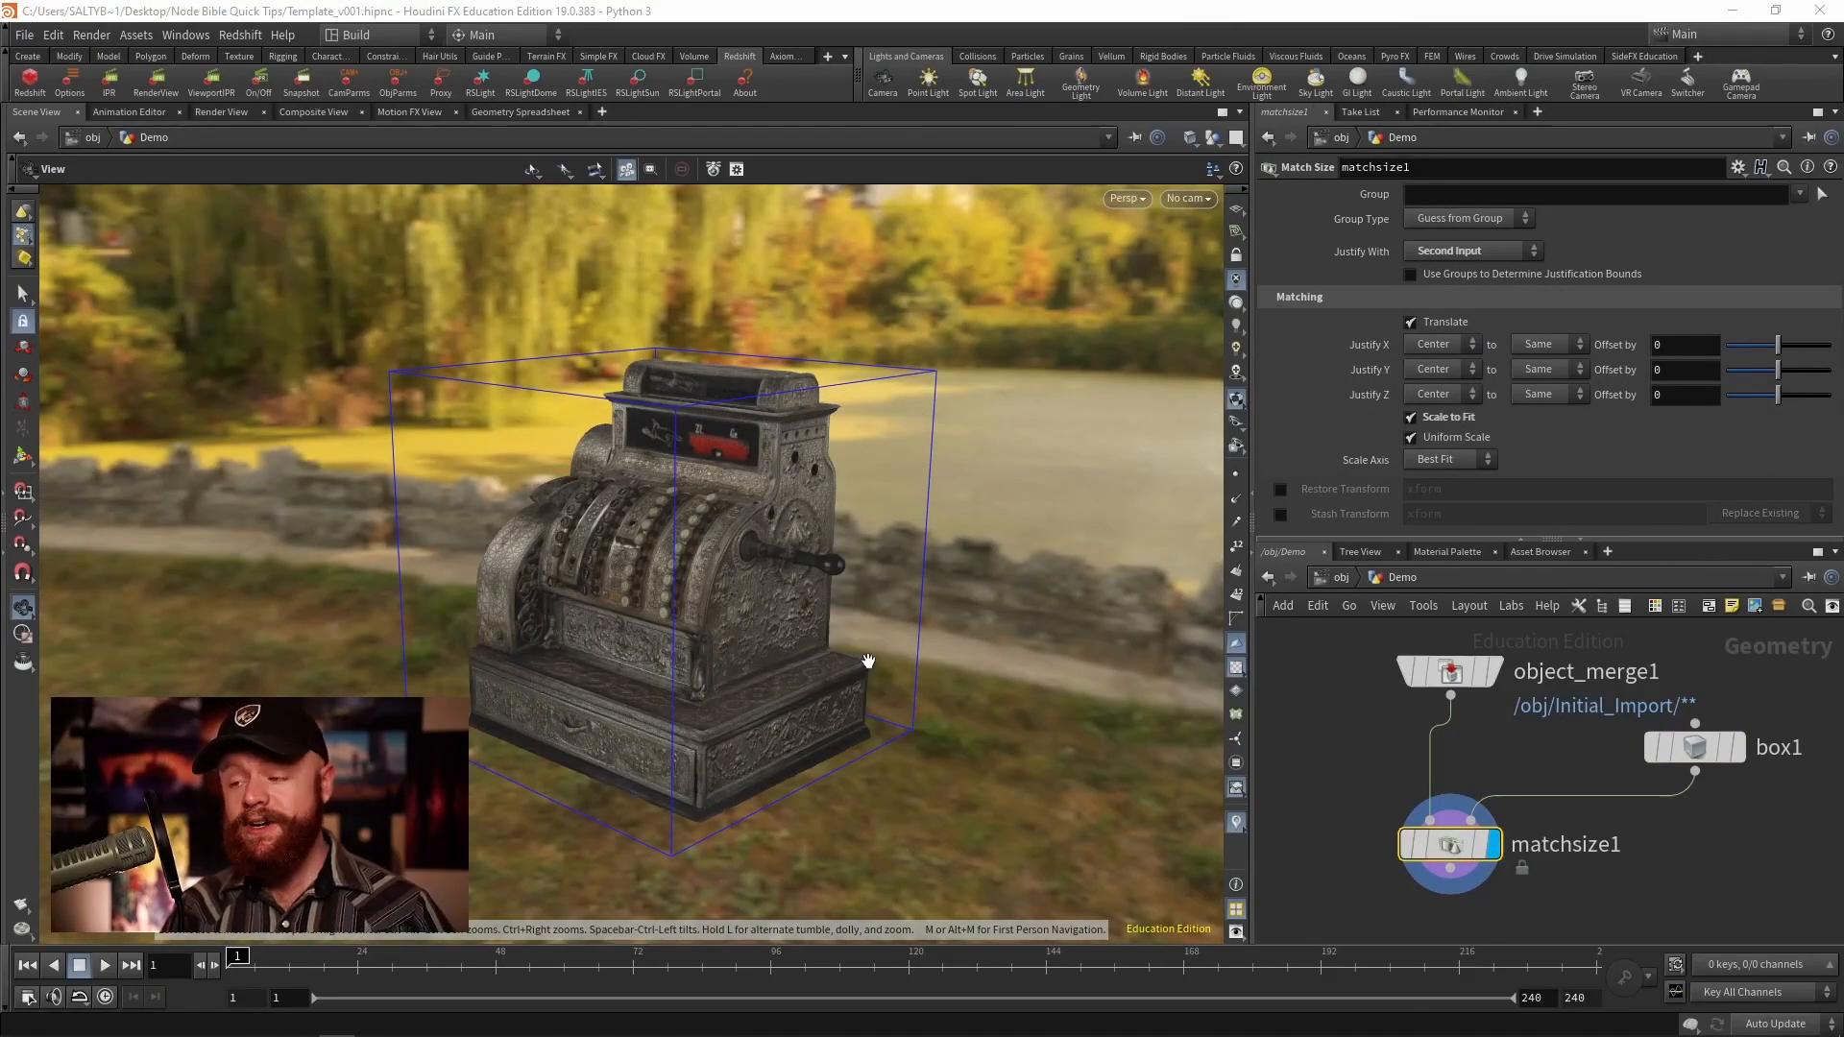
{"action": "left_click", "coordinate": [1409, 436]}
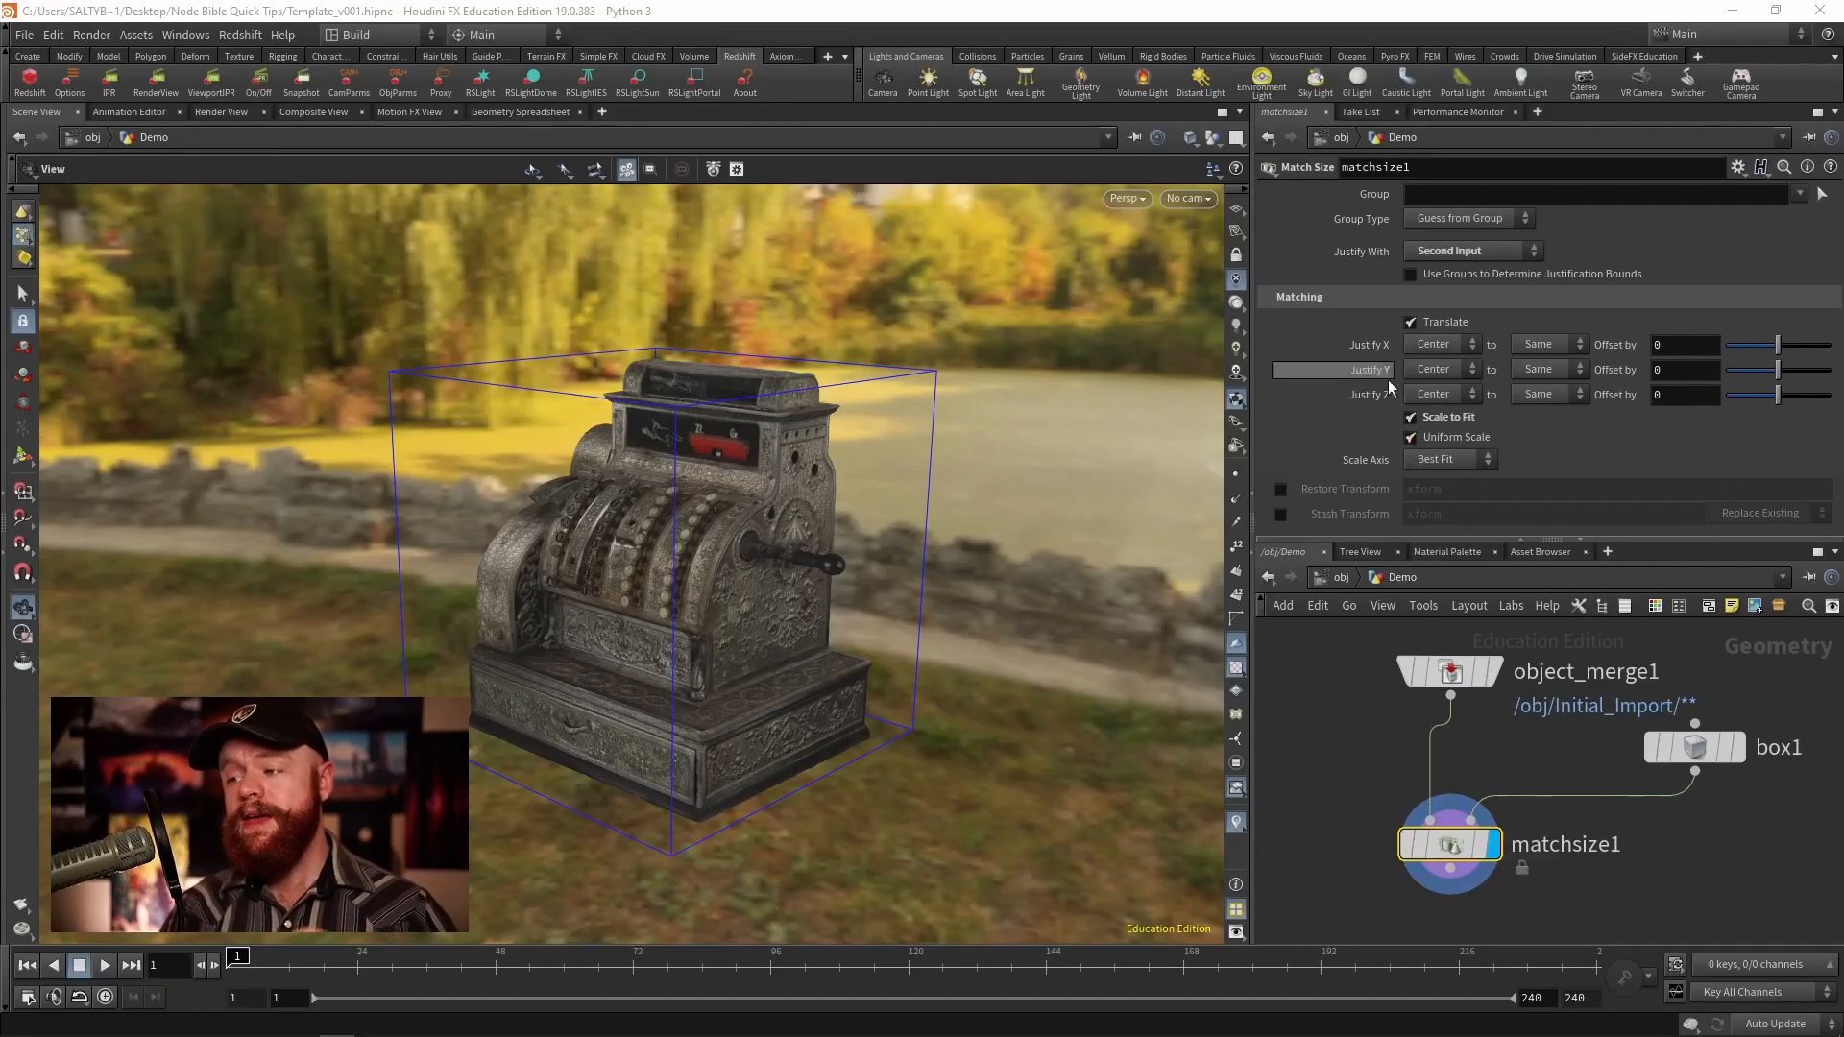
Step: Compare Scale Axis settings X, Y and Z on matchsize1
{"action": "left_click", "coordinate": [1448, 459]}
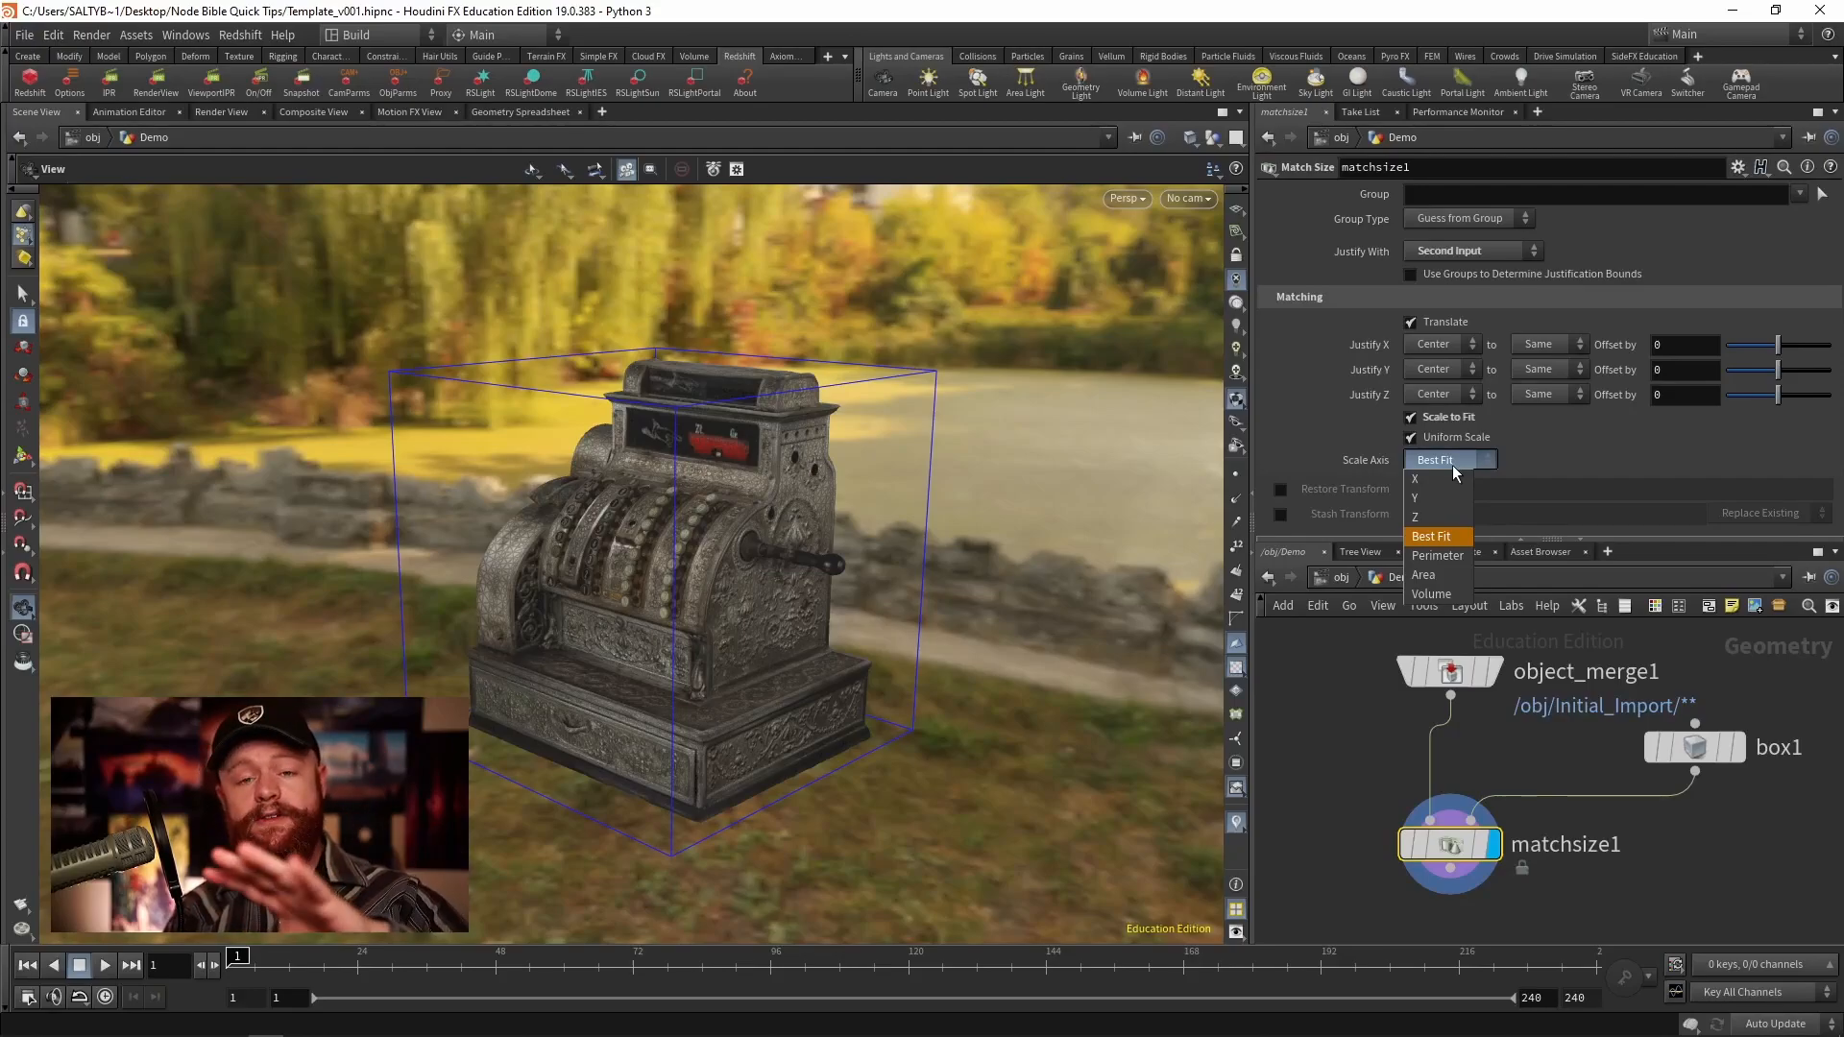
{"action": "mouse_move", "coordinate": [1435, 478]}
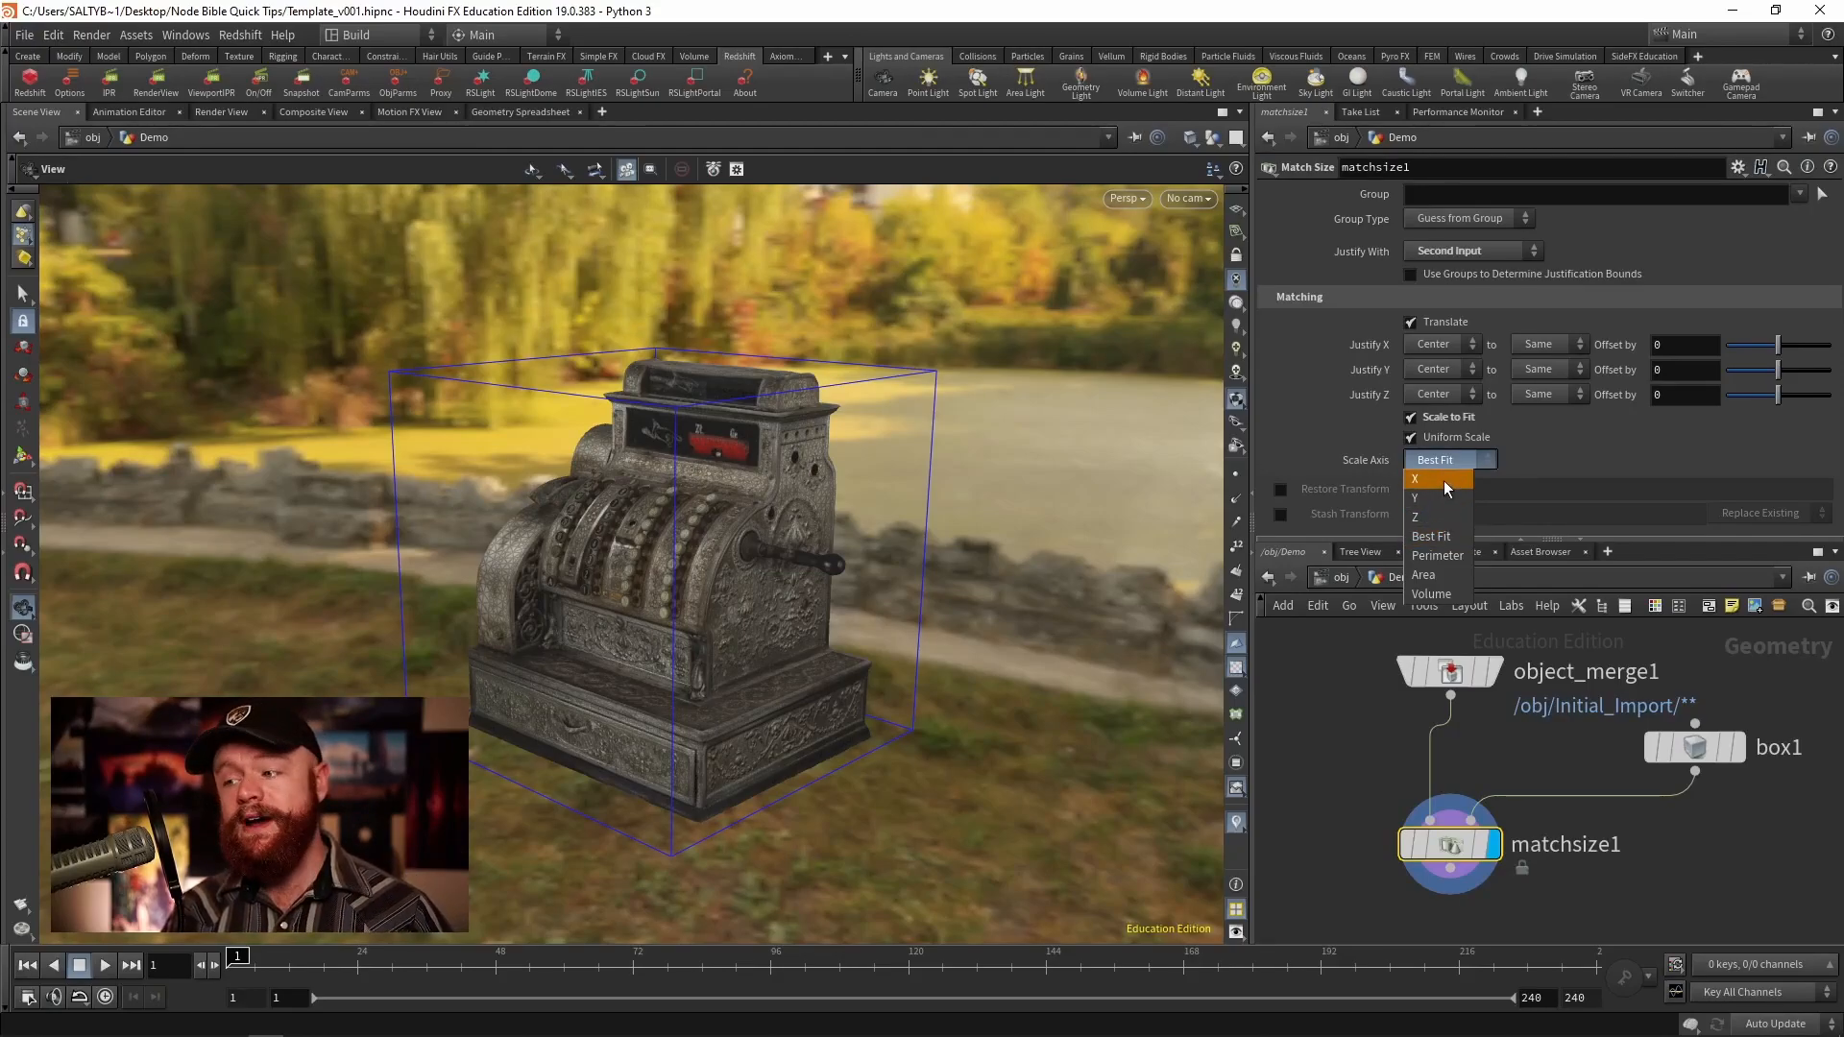
{"action": "left_click", "coordinate": [1416, 478]}
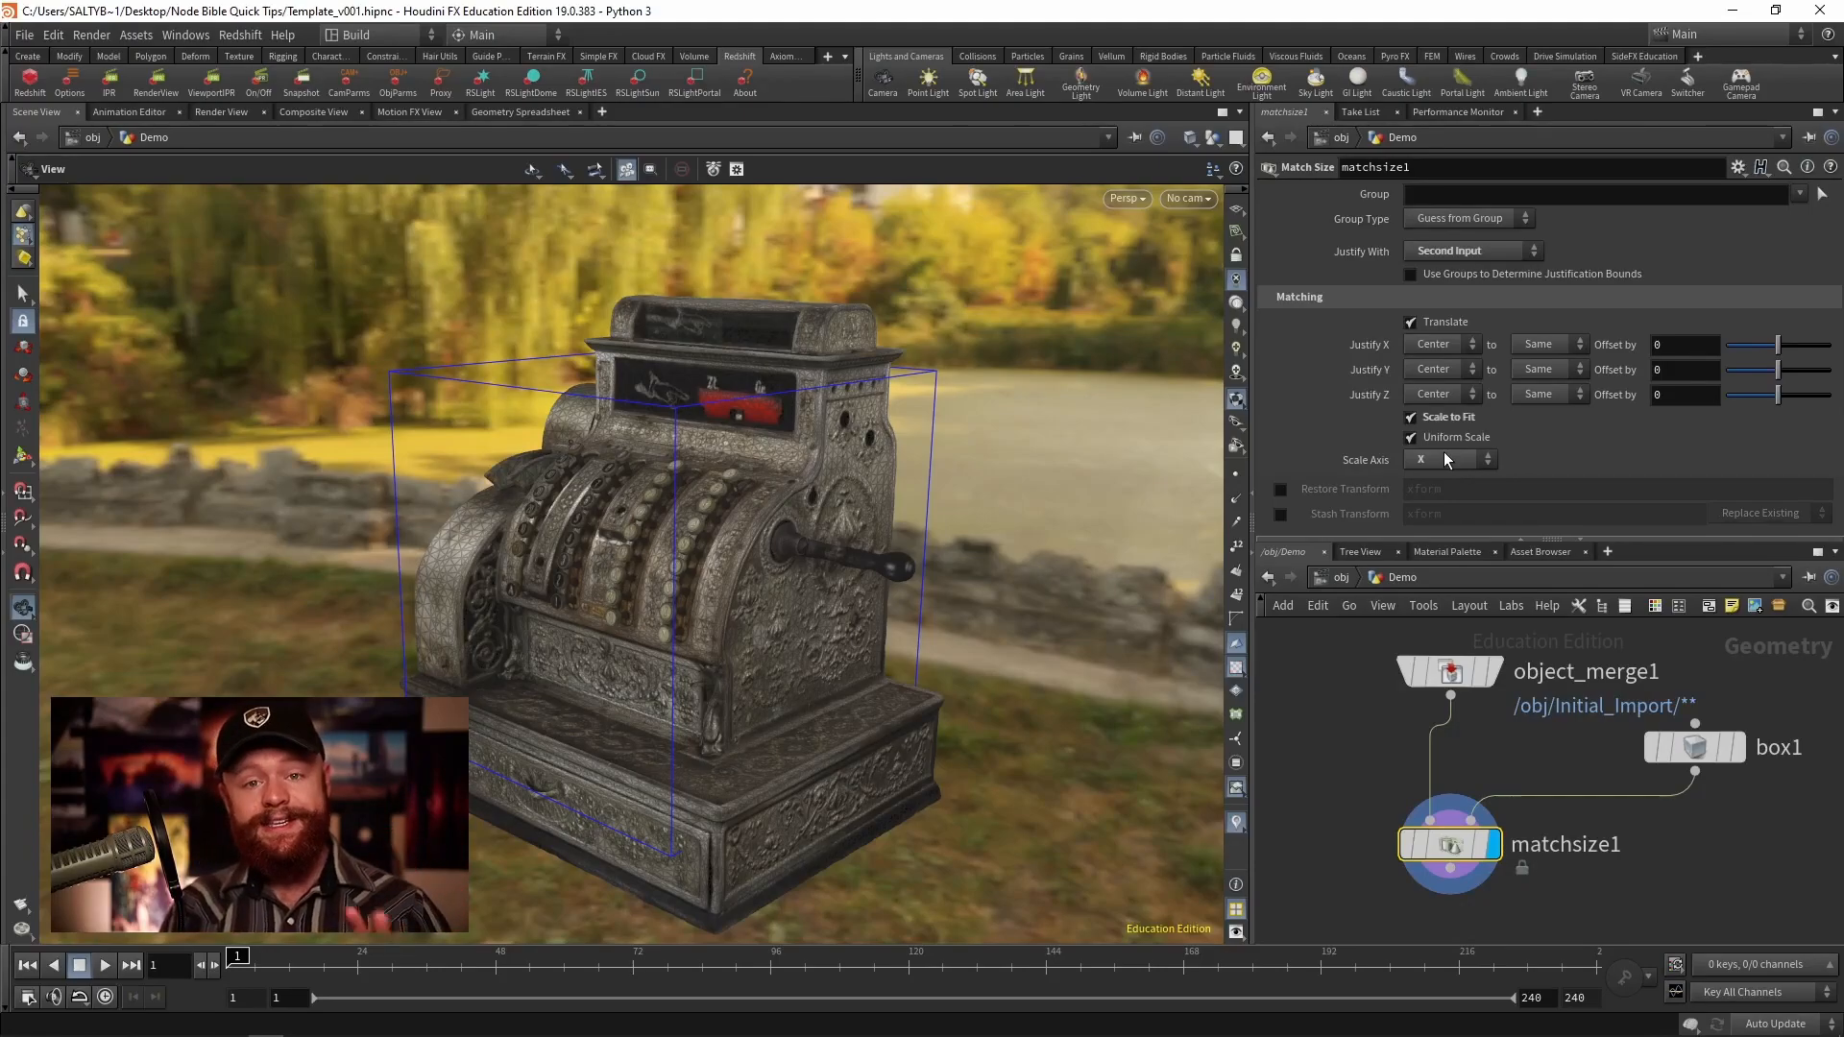
{"action": "mouse_move", "coordinate": [1024, 272]}
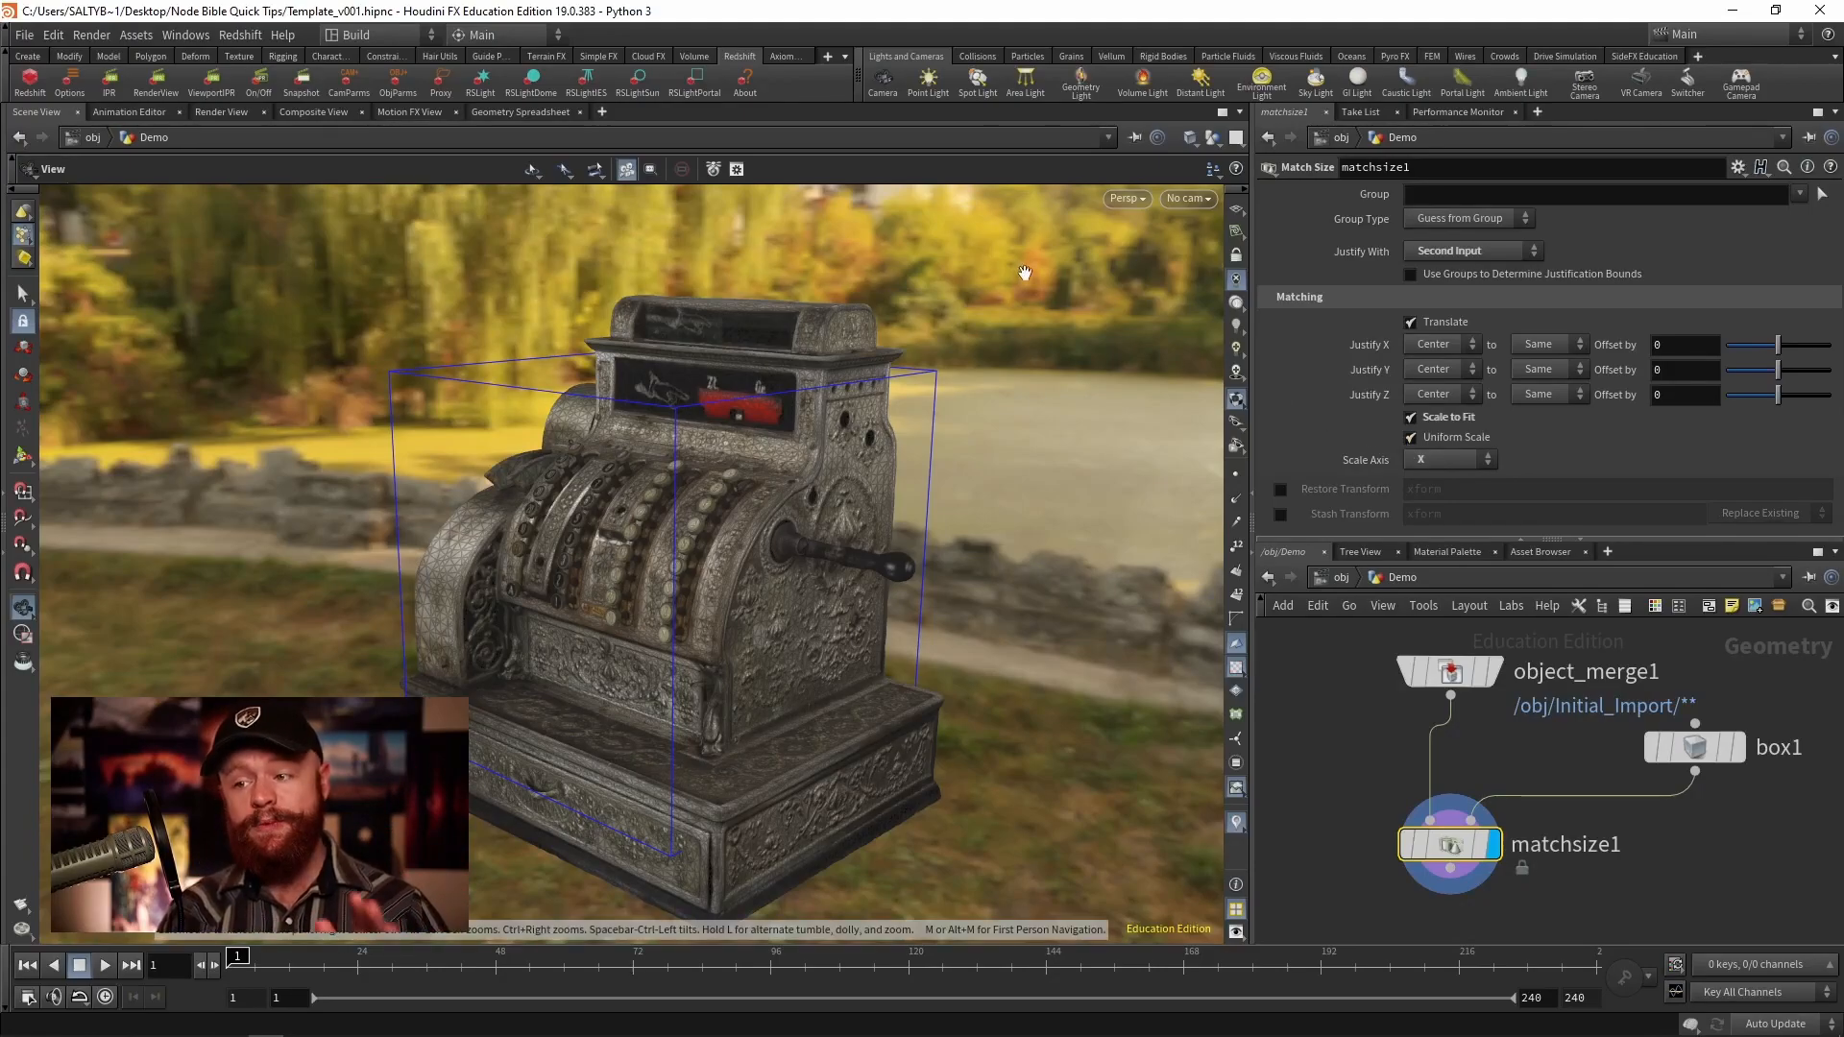
{"action": "left_click", "coordinate": [1451, 459]}
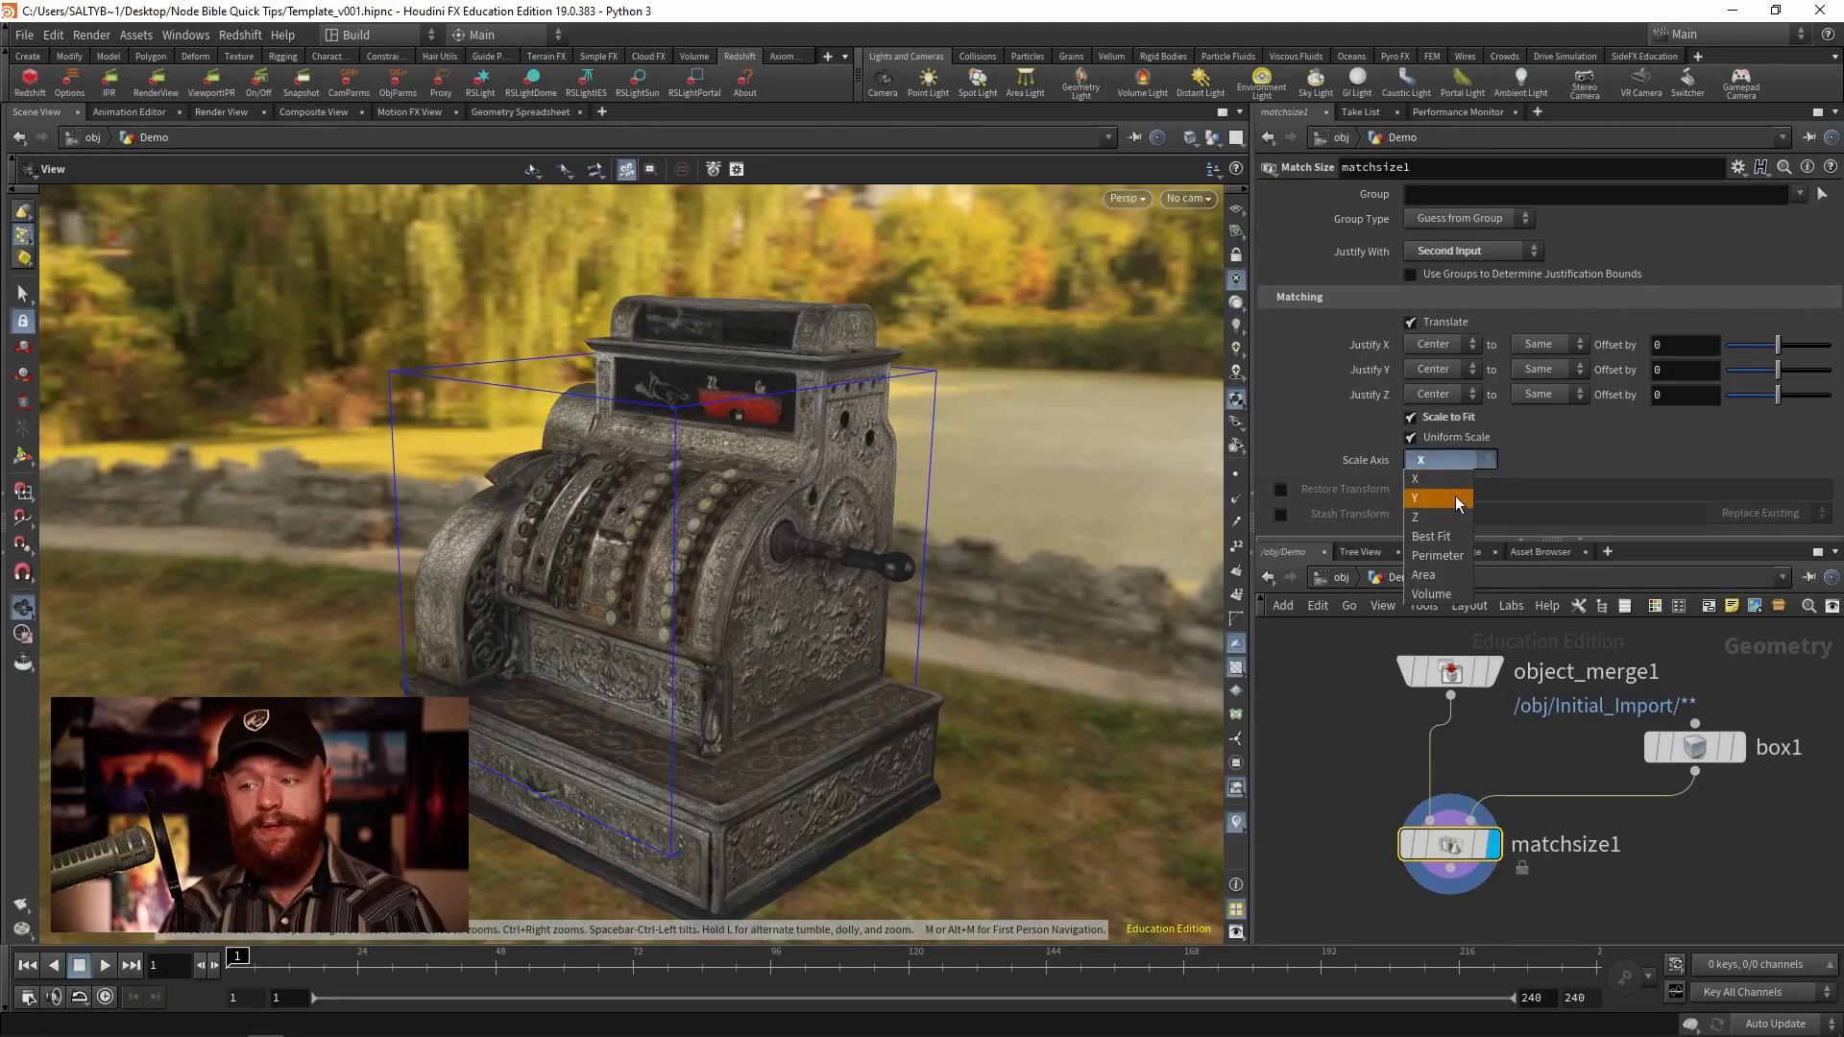
{"action": "left_click", "coordinate": [1436, 497]}
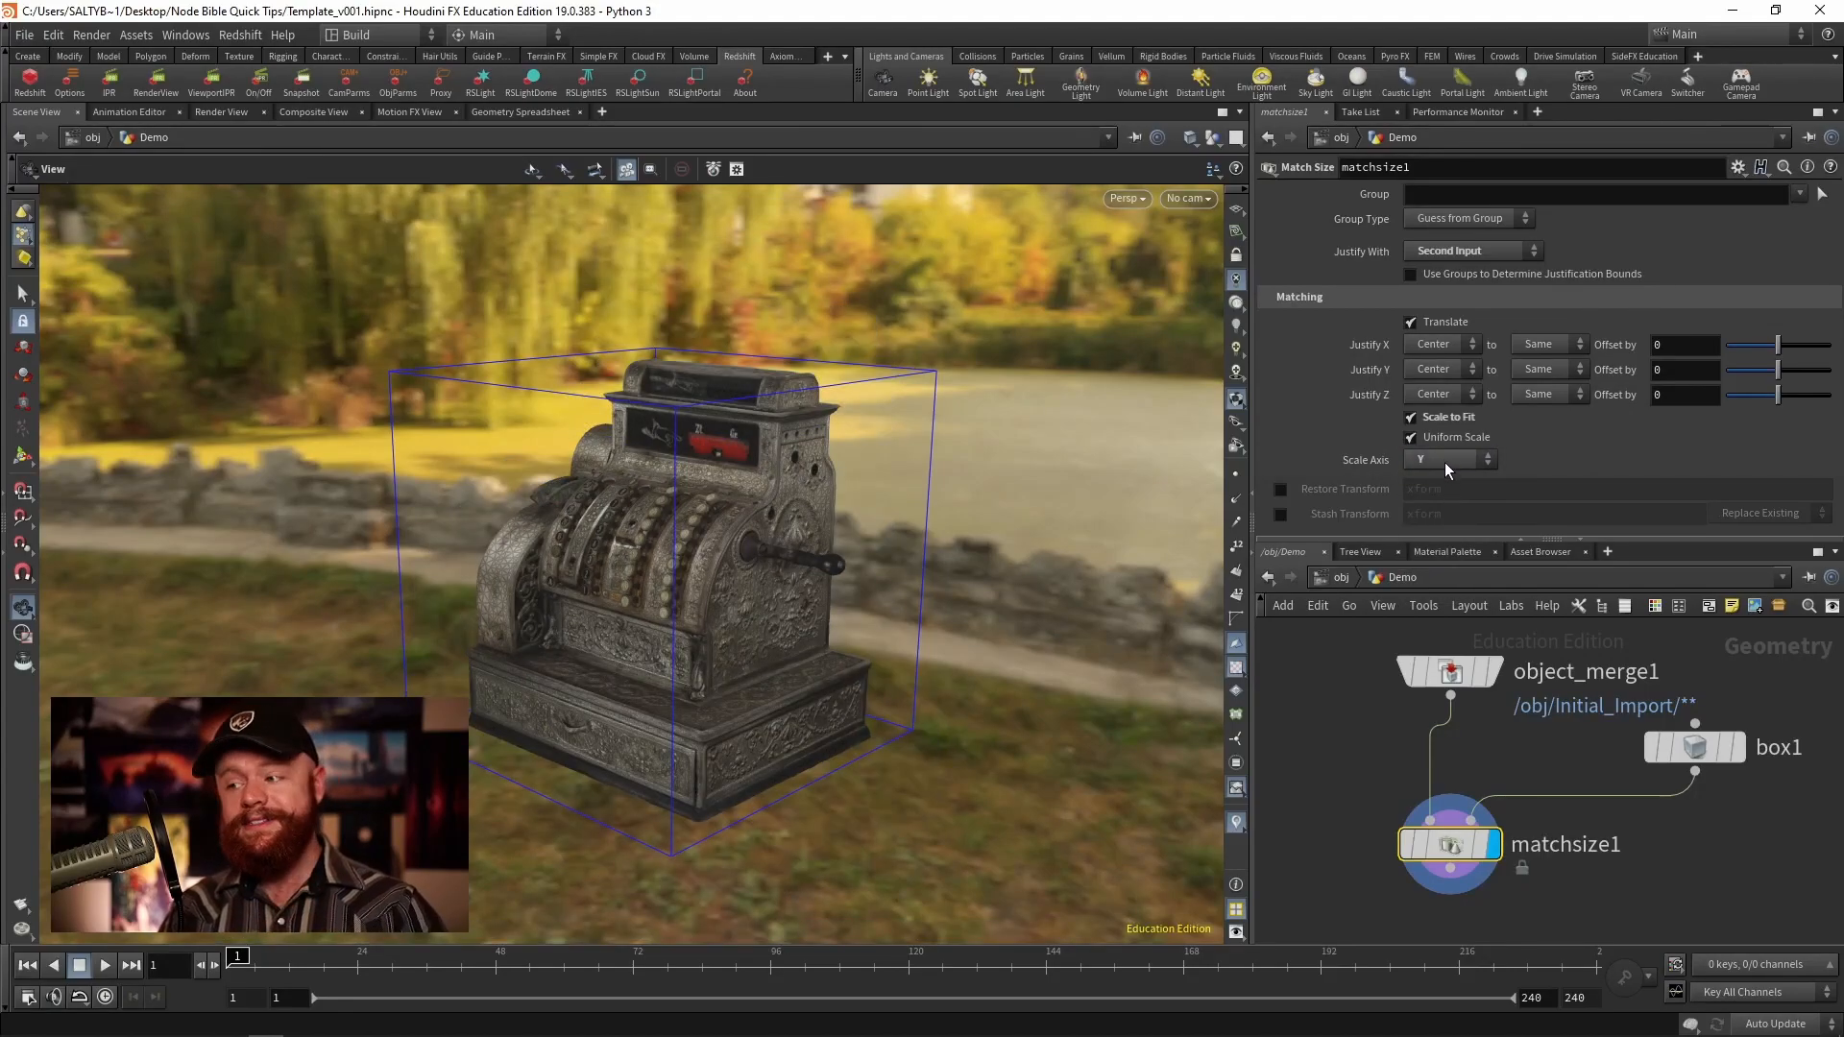
{"action": "left_click", "coordinate": [1450, 459]}
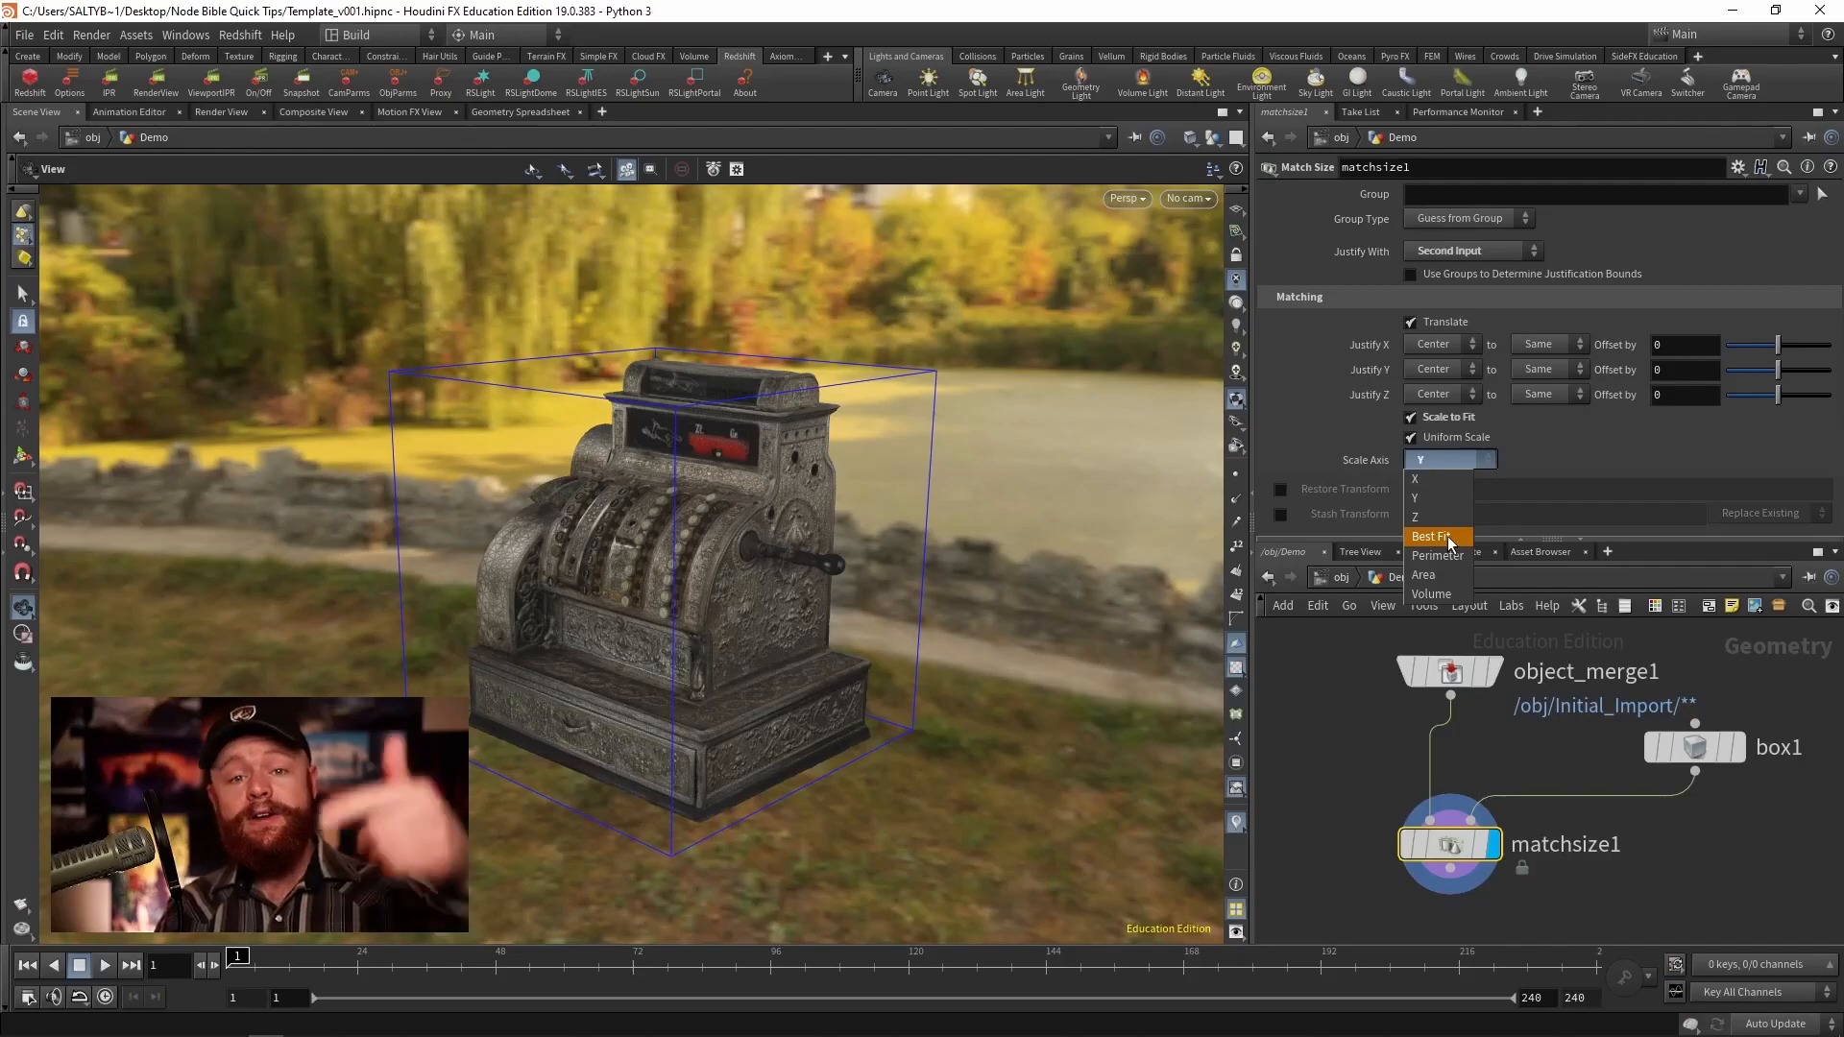
{"action": "left_click", "coordinate": [1416, 516]}
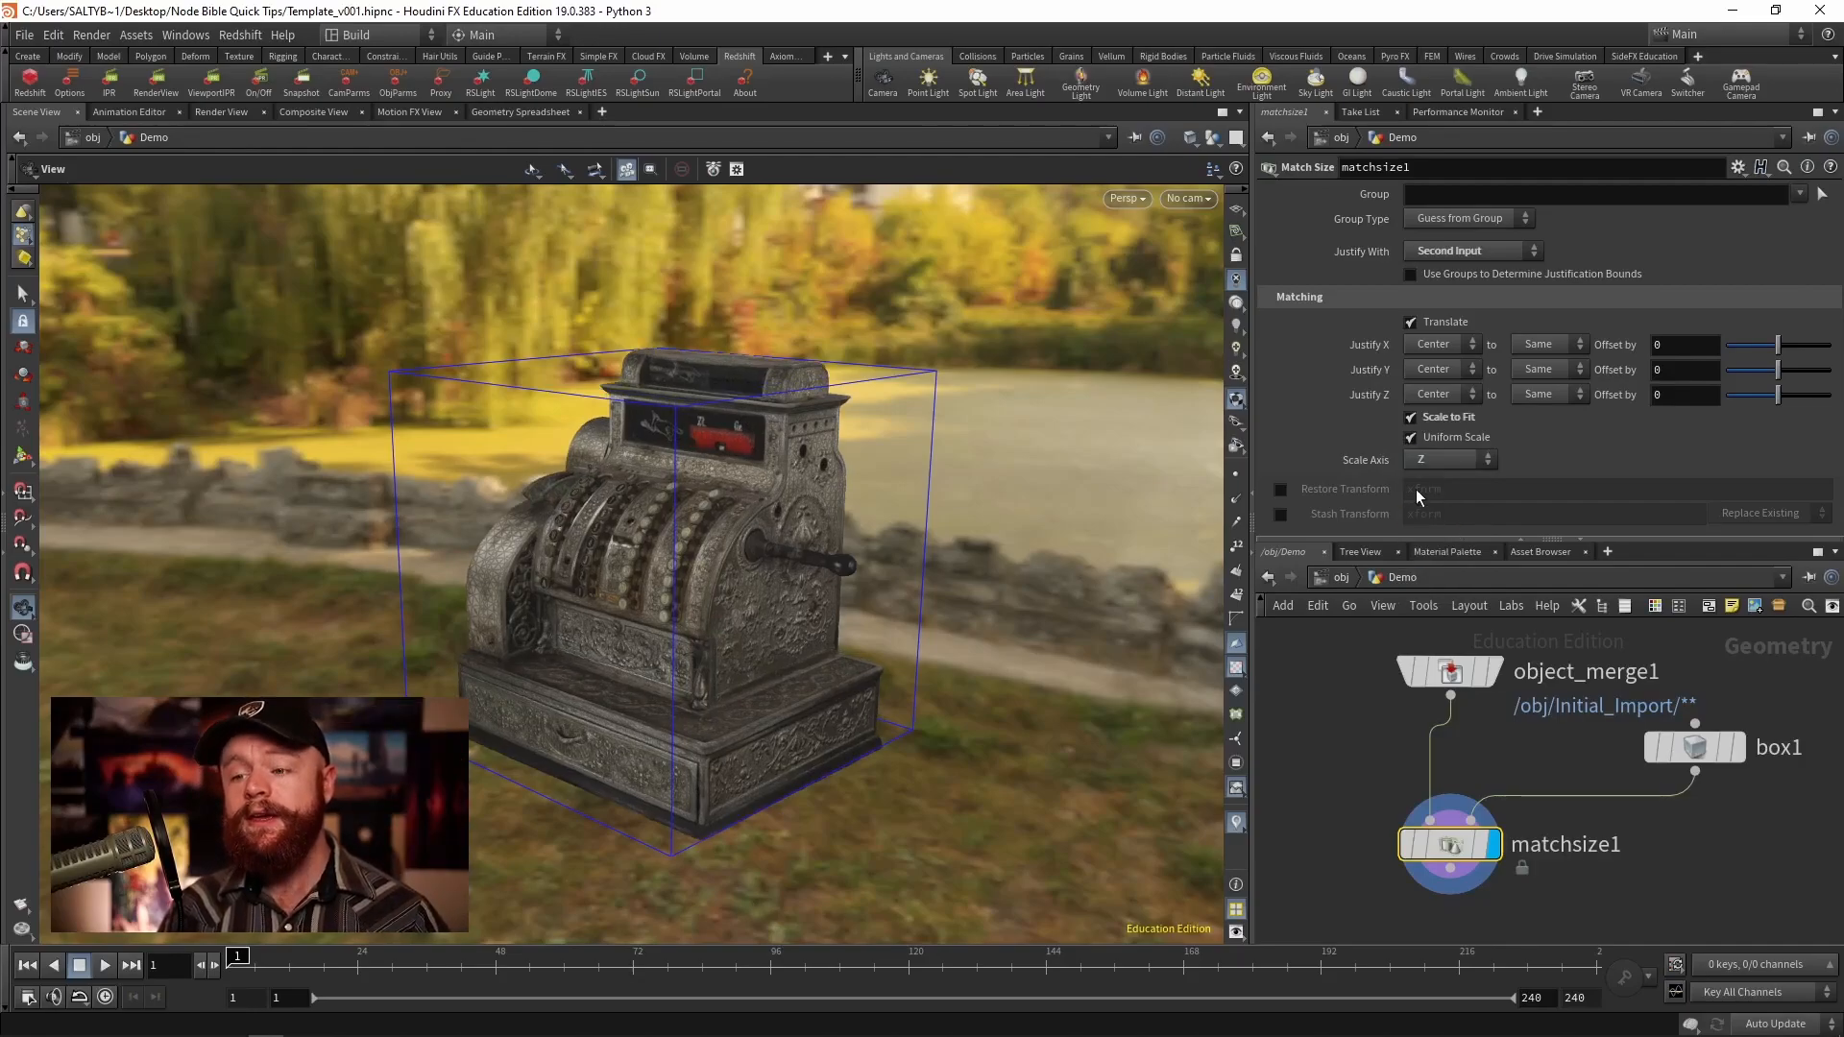
{"action": "mouse_move", "coordinate": [1450, 476]}
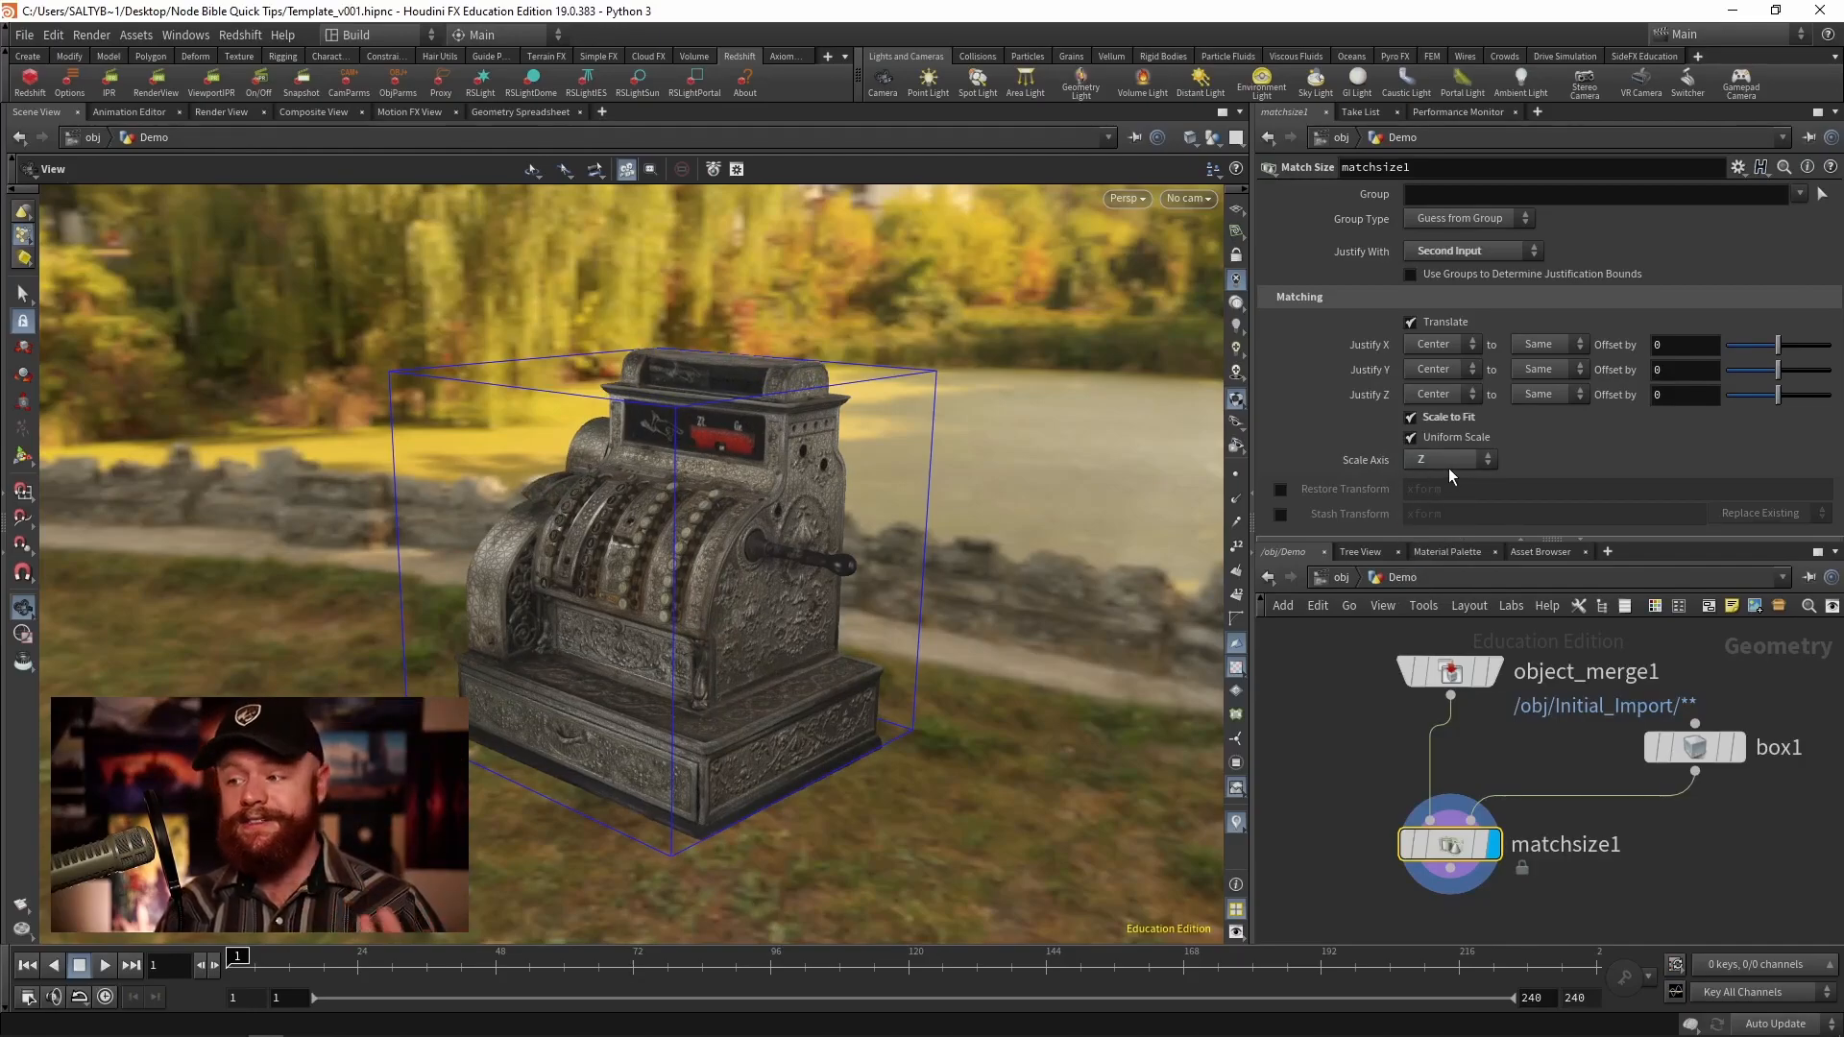
Step: Compare Scale Axis by Area and Volume, leaving the axis choices ready for Best Fit
{"action": "left_click", "coordinate": [1448, 459]}
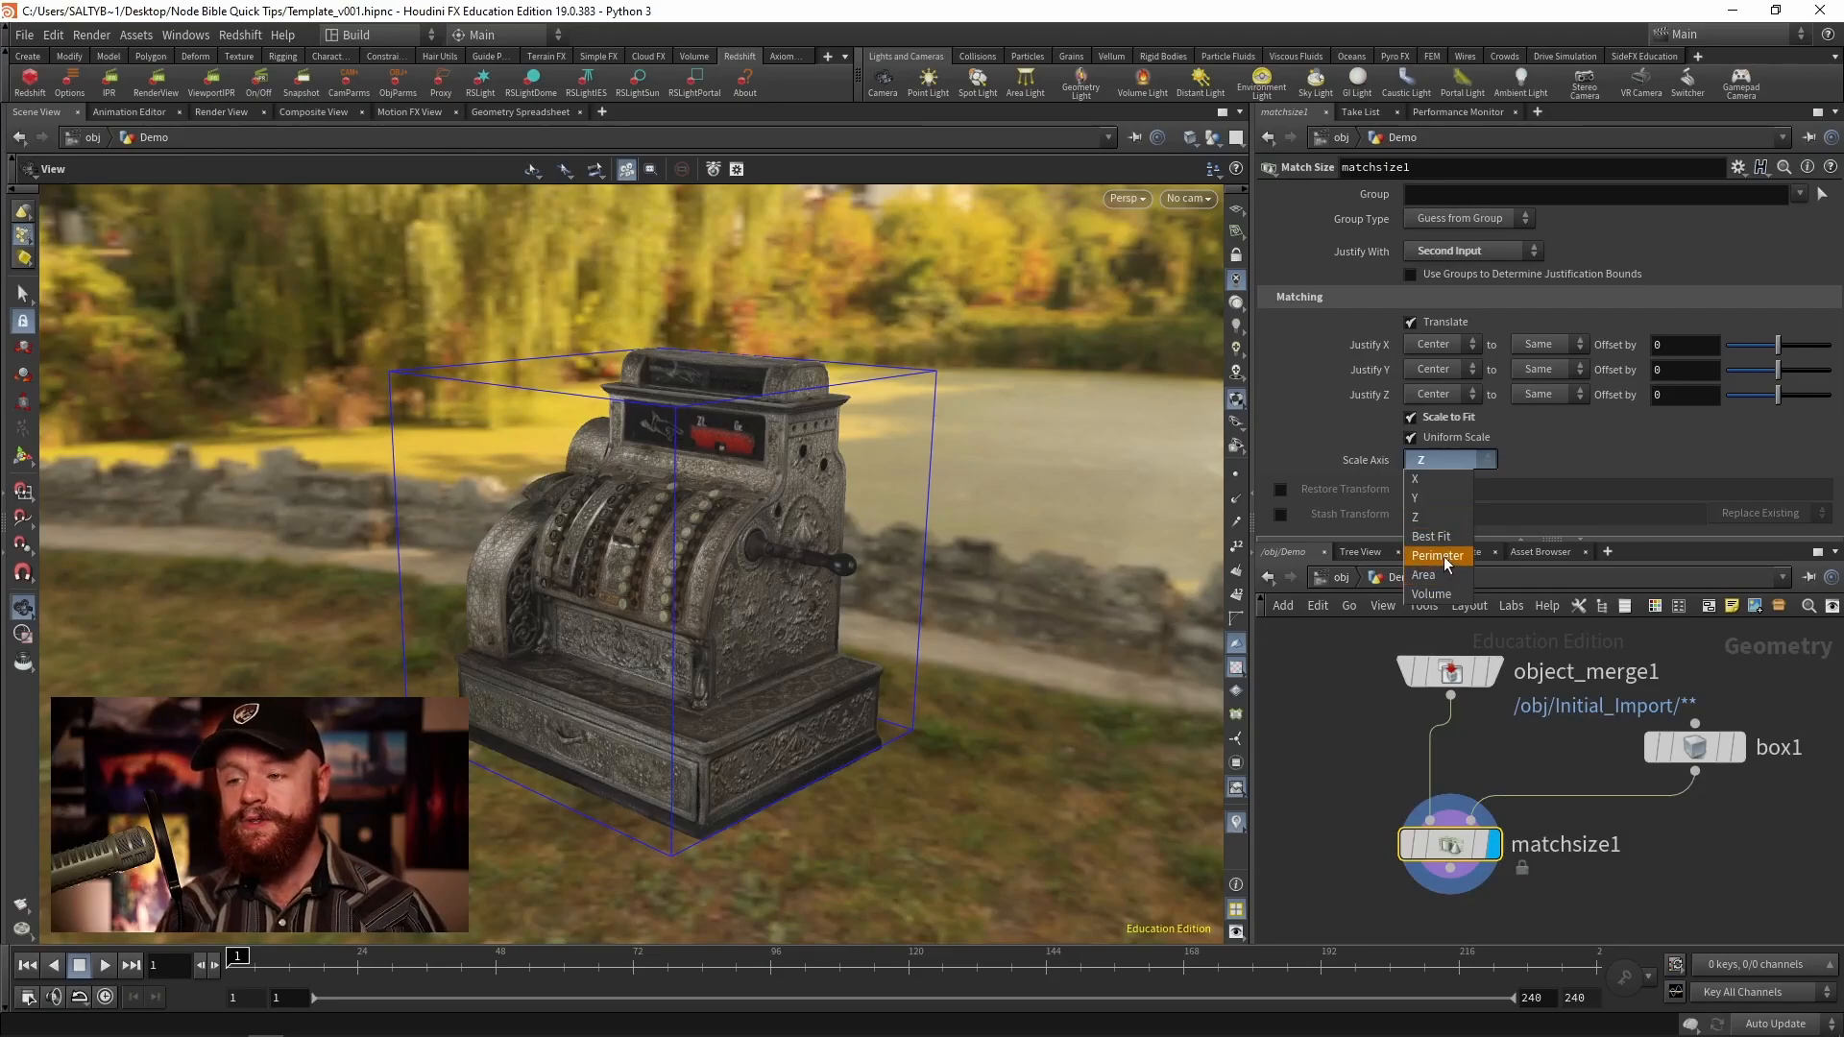
{"action": "left_click", "coordinate": [1423, 575]}
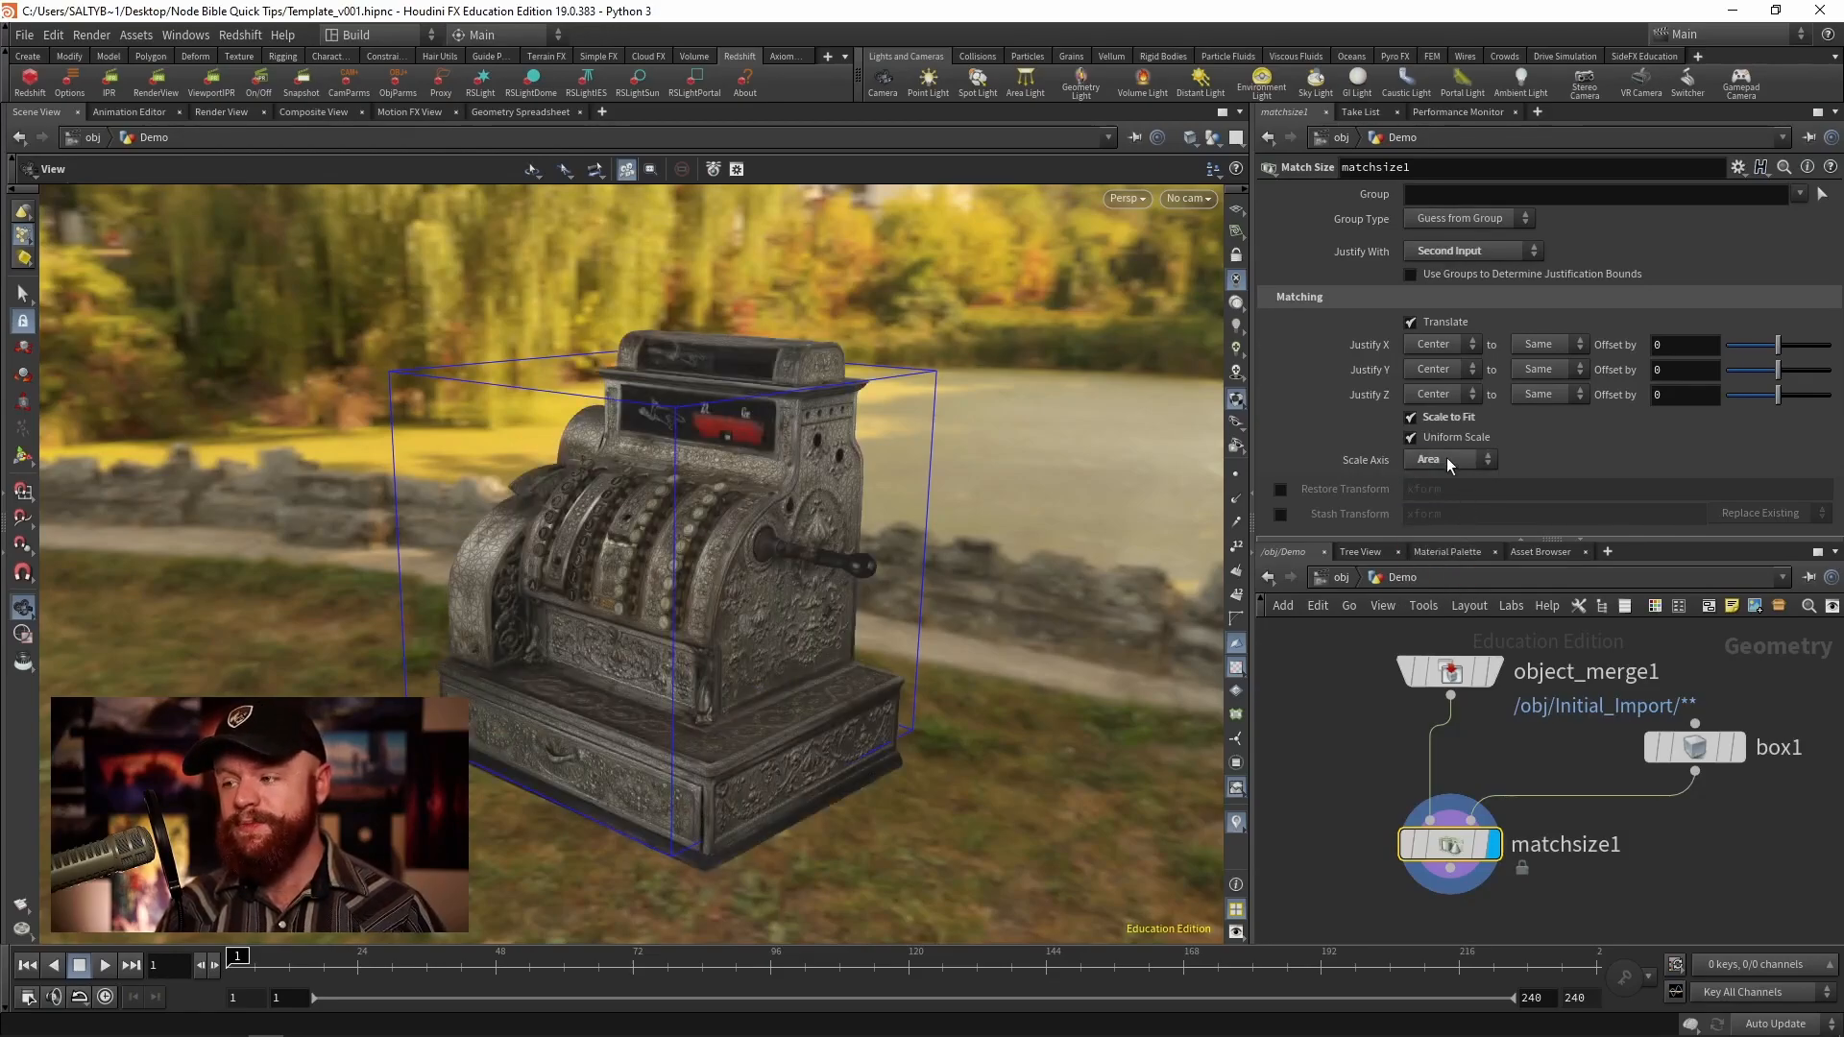
{"action": "left_click", "coordinate": [1450, 459]}
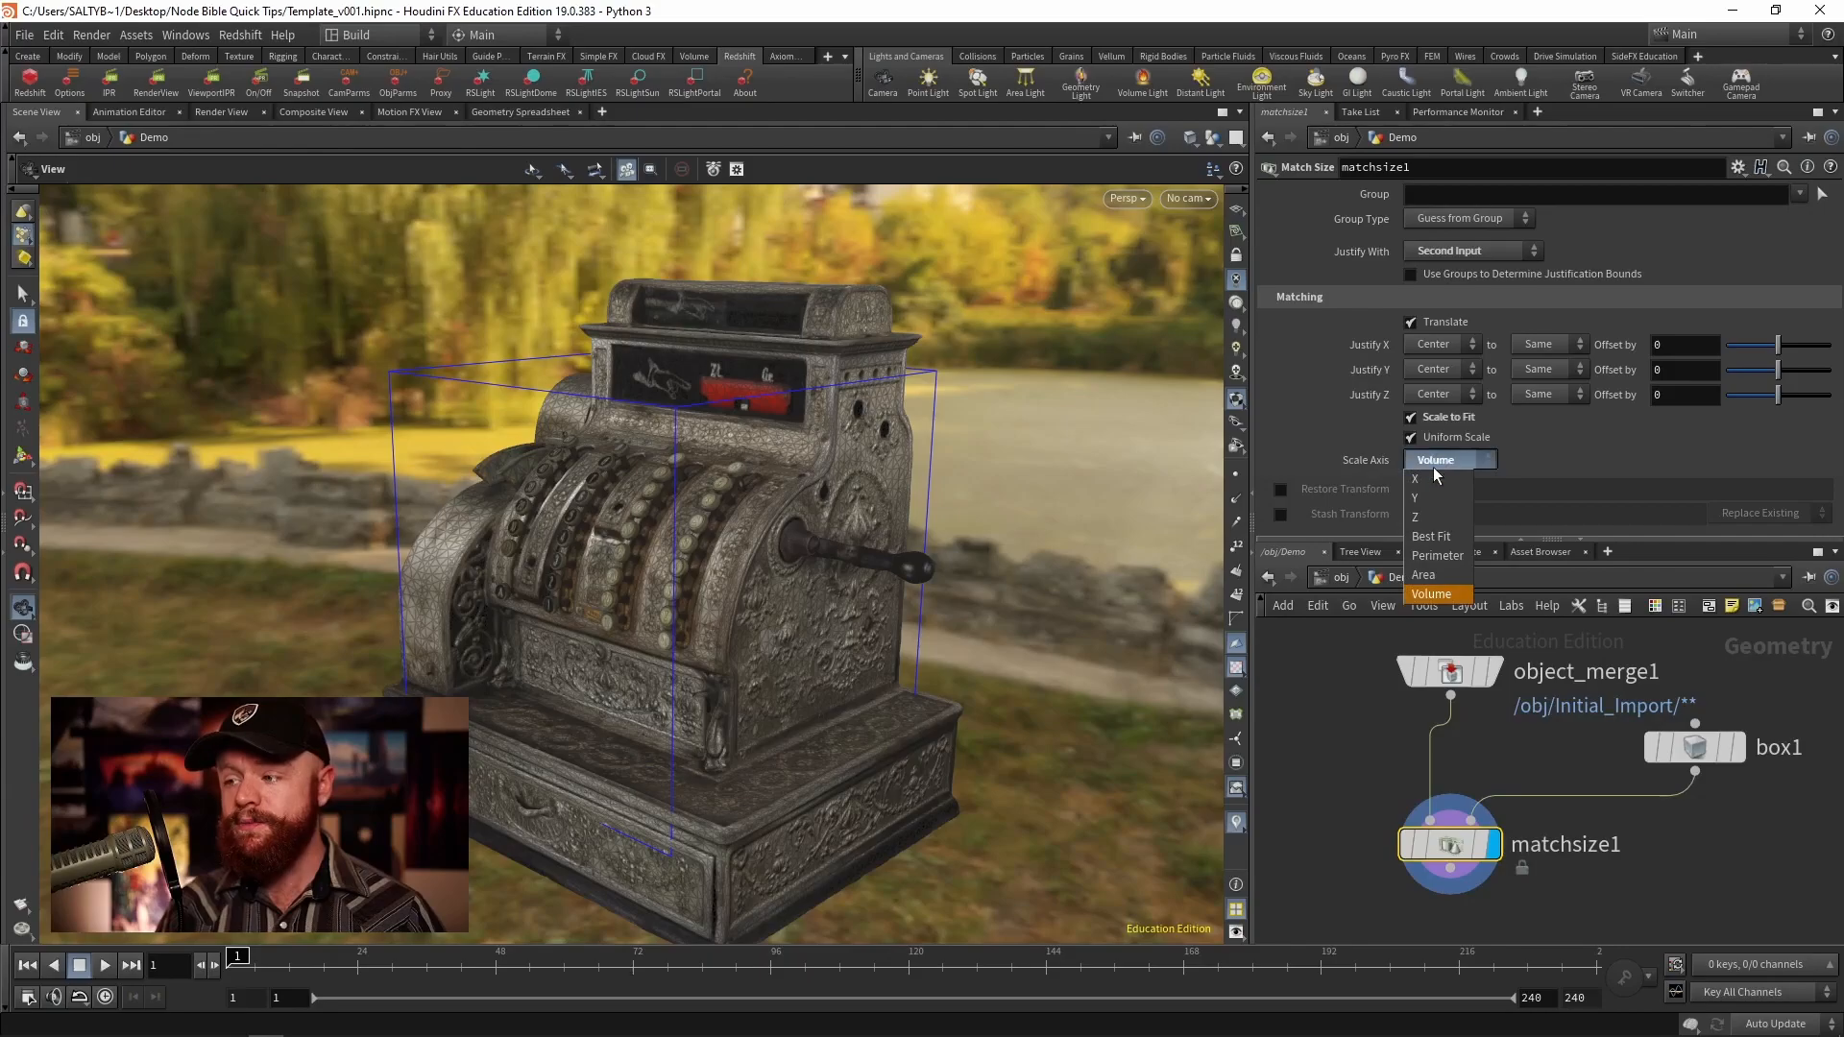
{"action": "left_click", "coordinate": [1416, 478]}
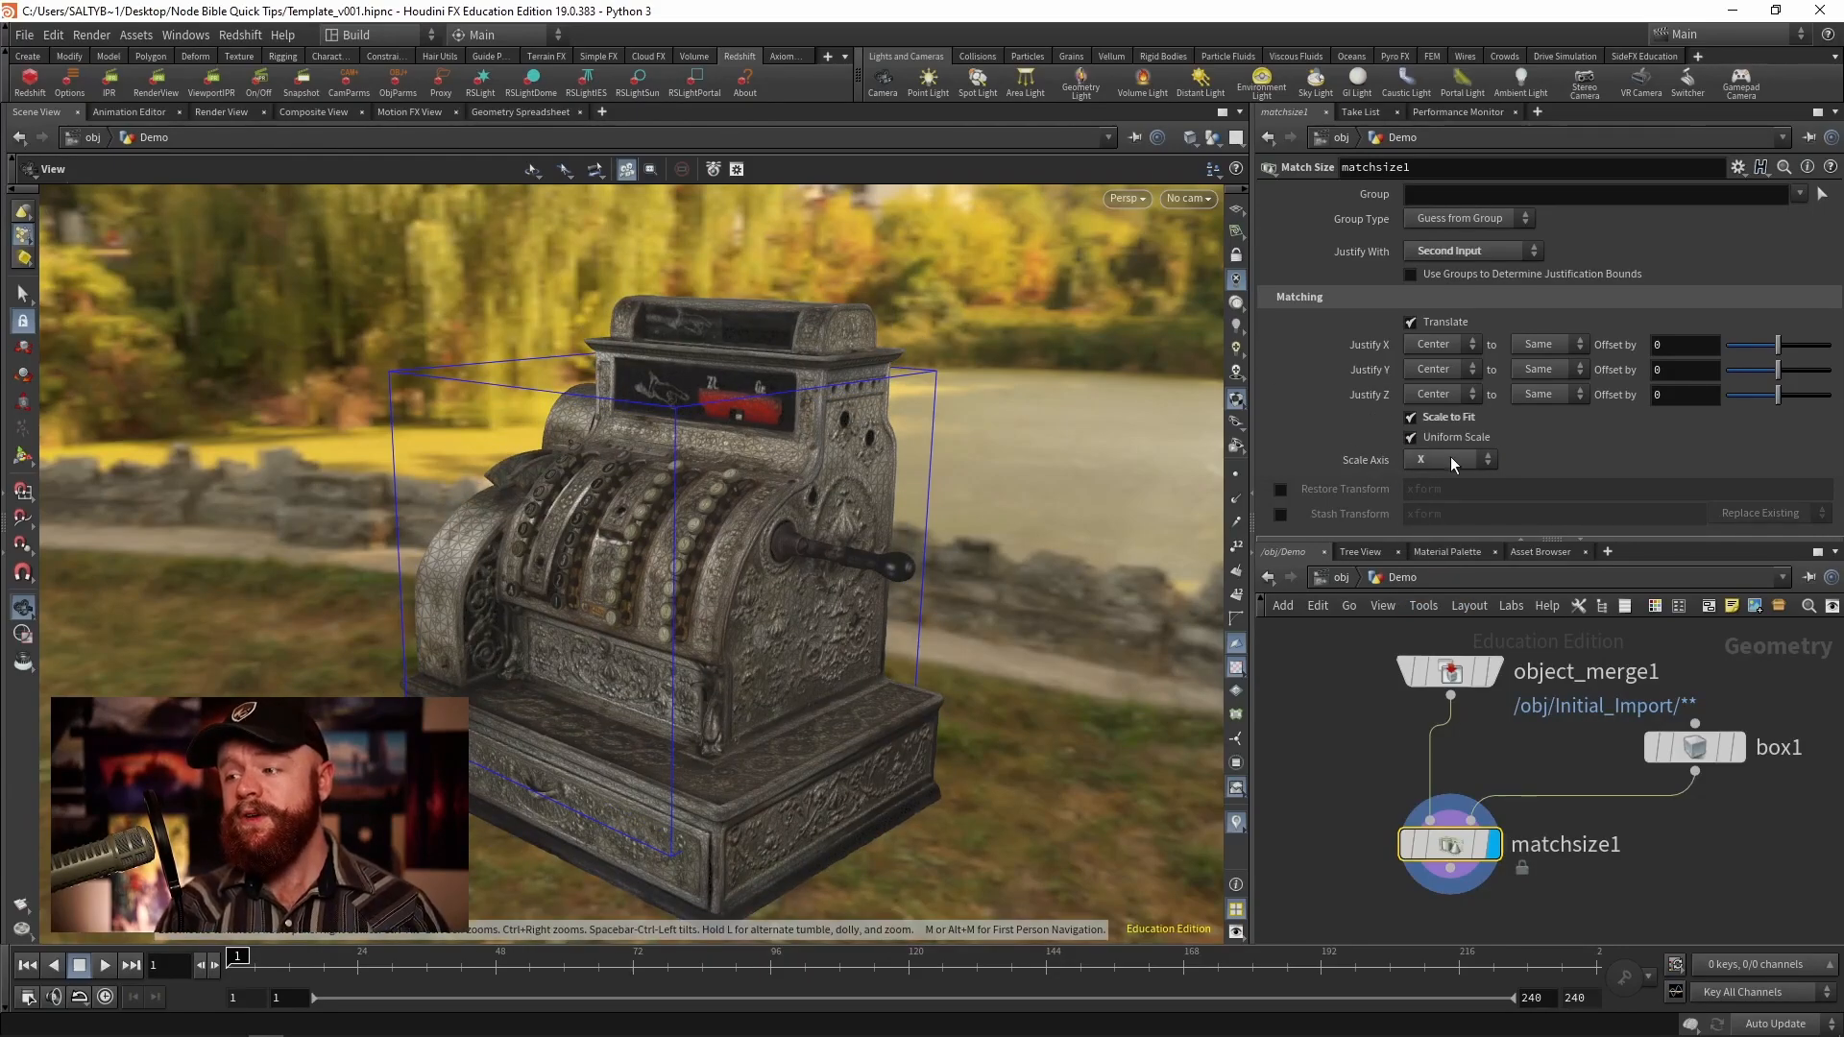
{"action": "left_click", "coordinate": [1449, 459]}
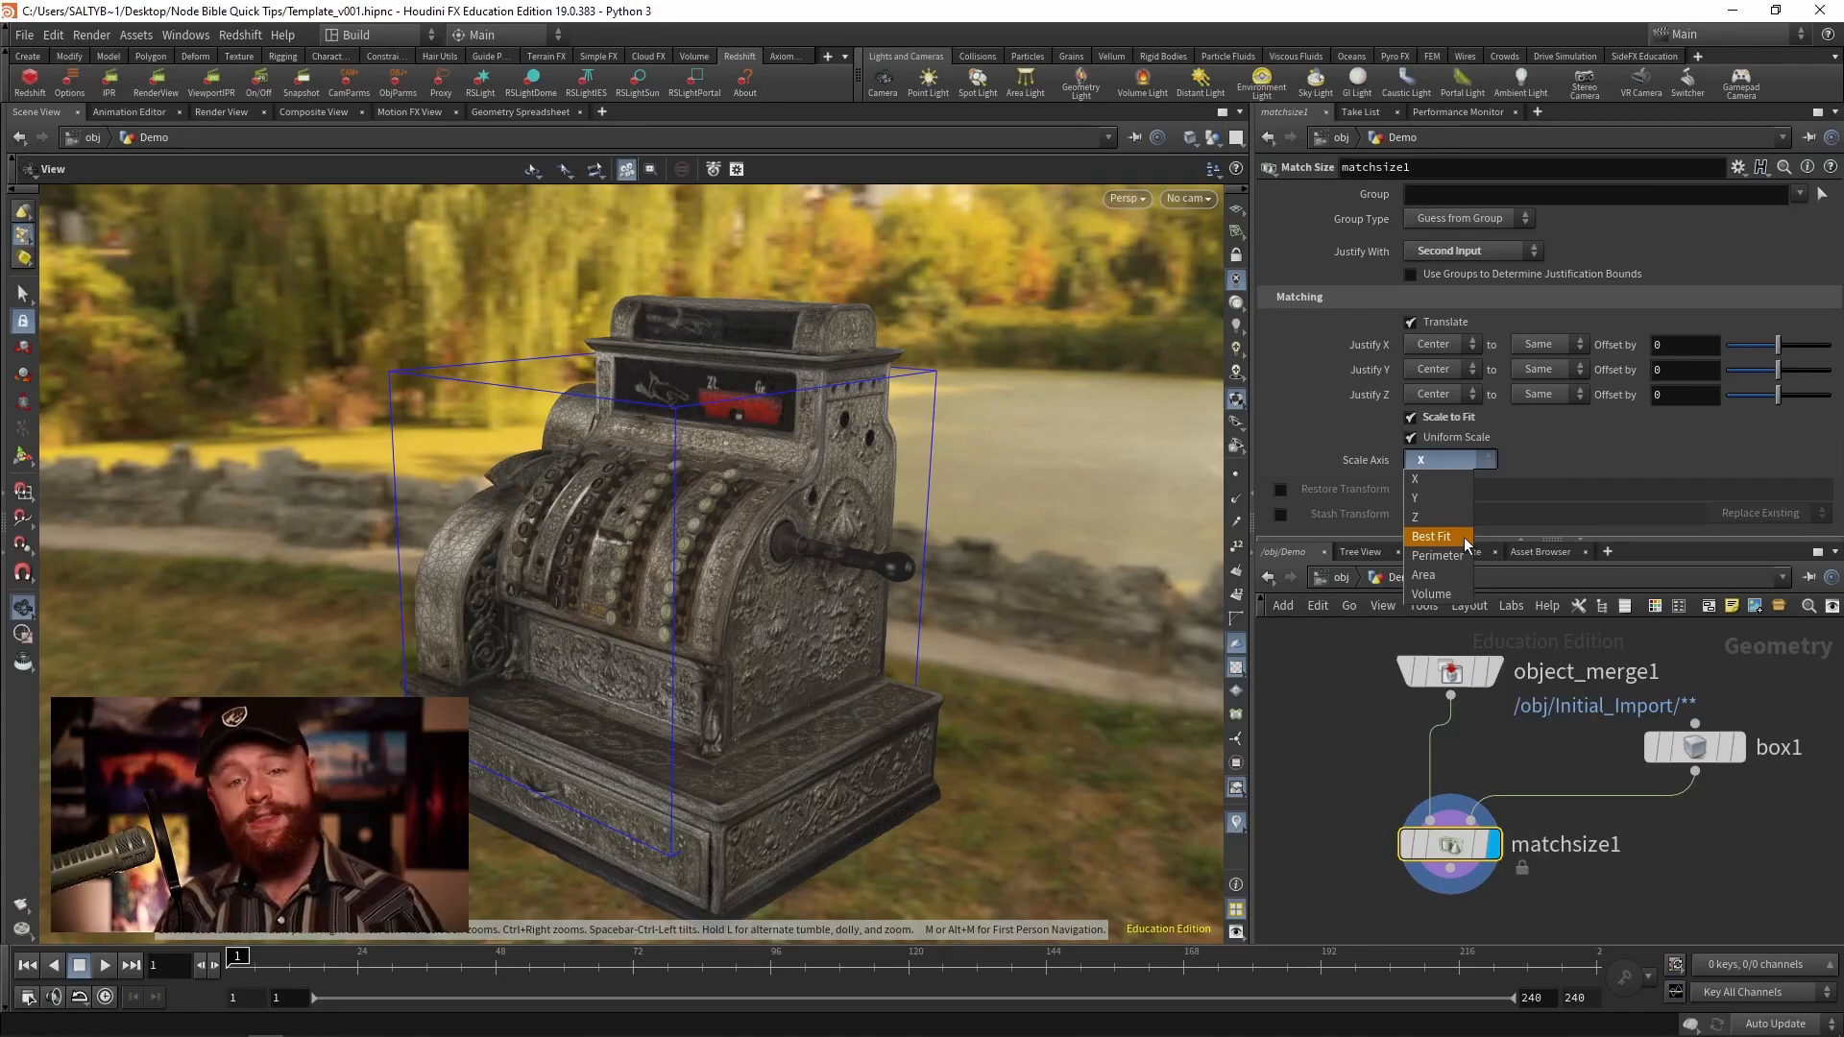